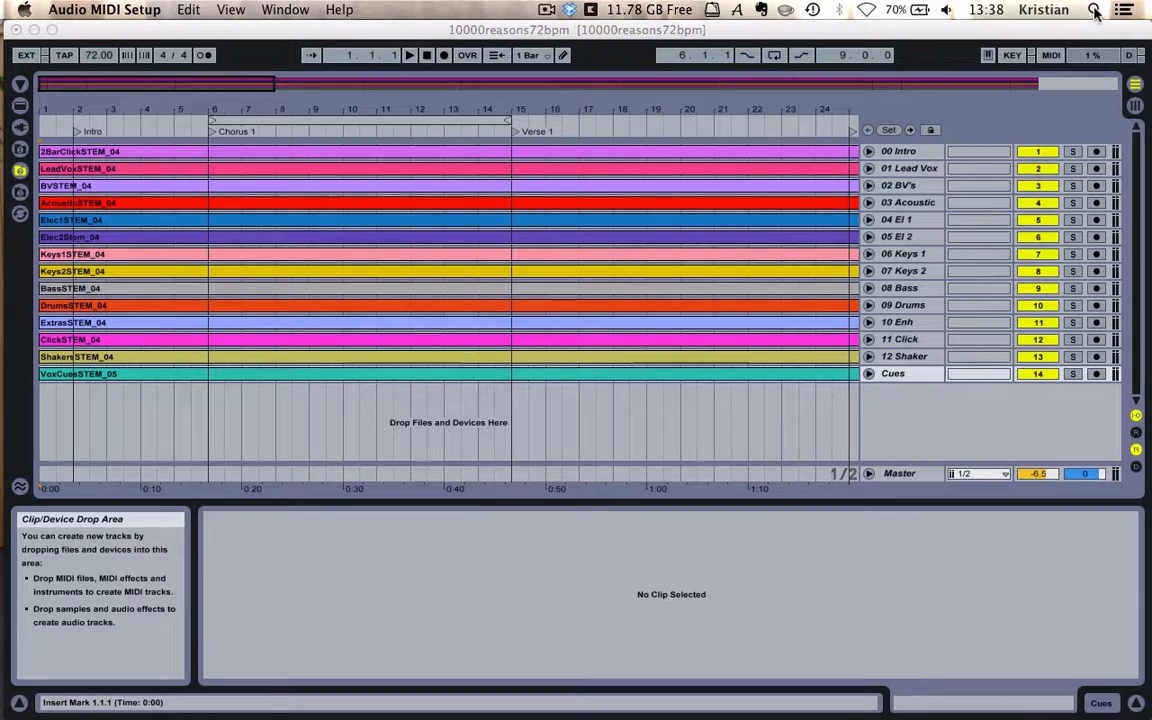
Step: Show the MIDI Studio window listing the IAC Driver, Network and USB devices
left_click(1078, 16)
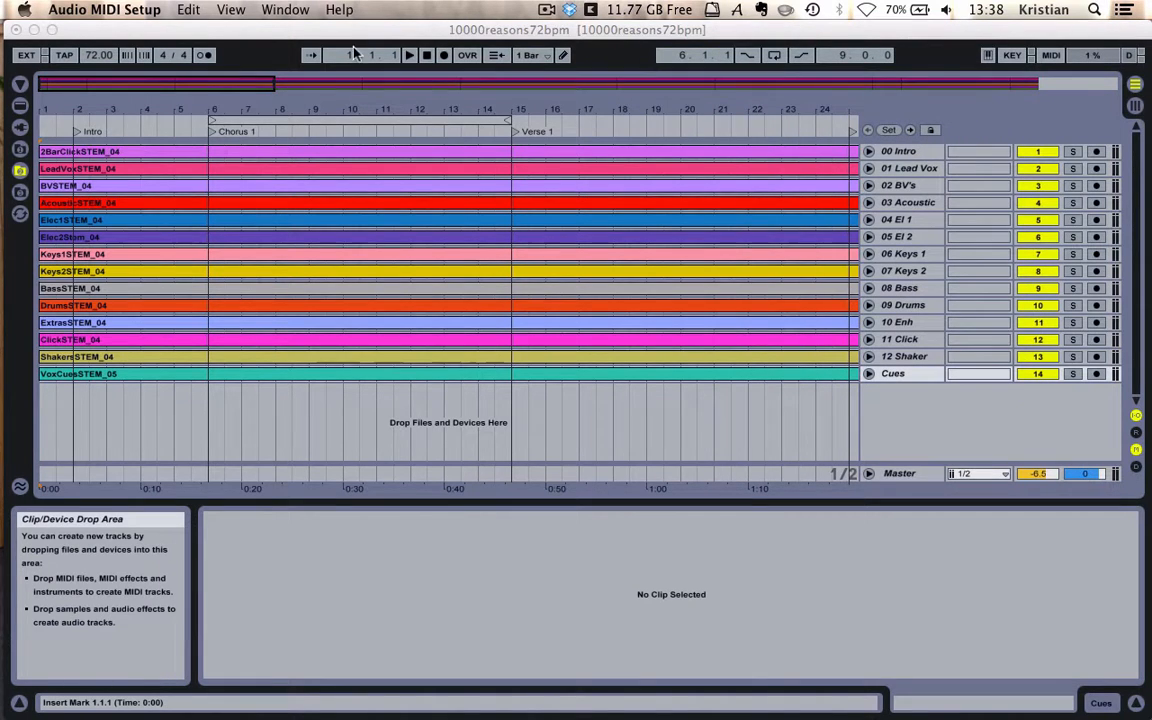
left_click(304, 8)
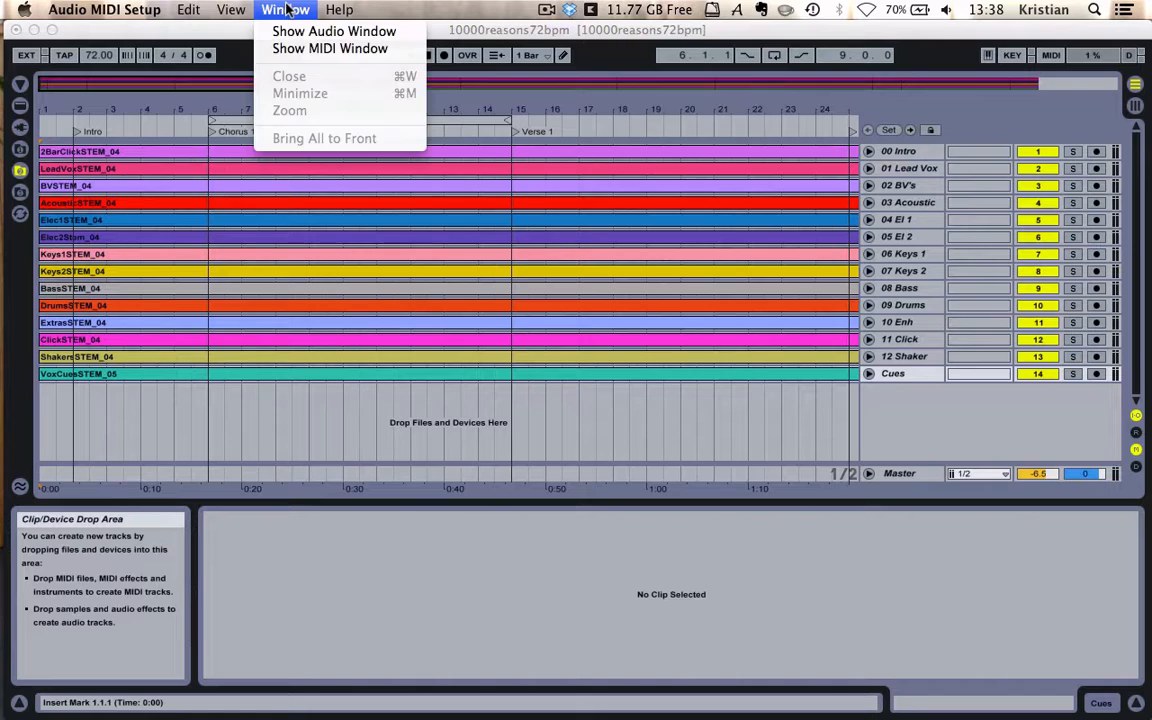
left_click(332, 48)
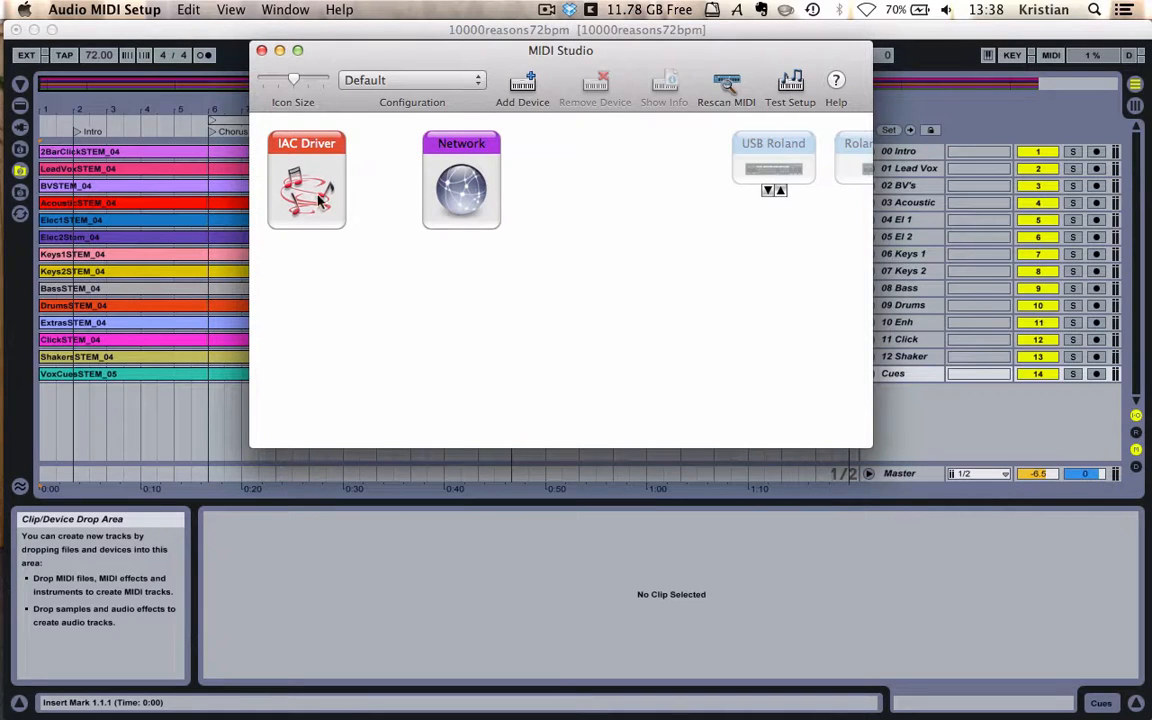
mouse_move(458, 216)
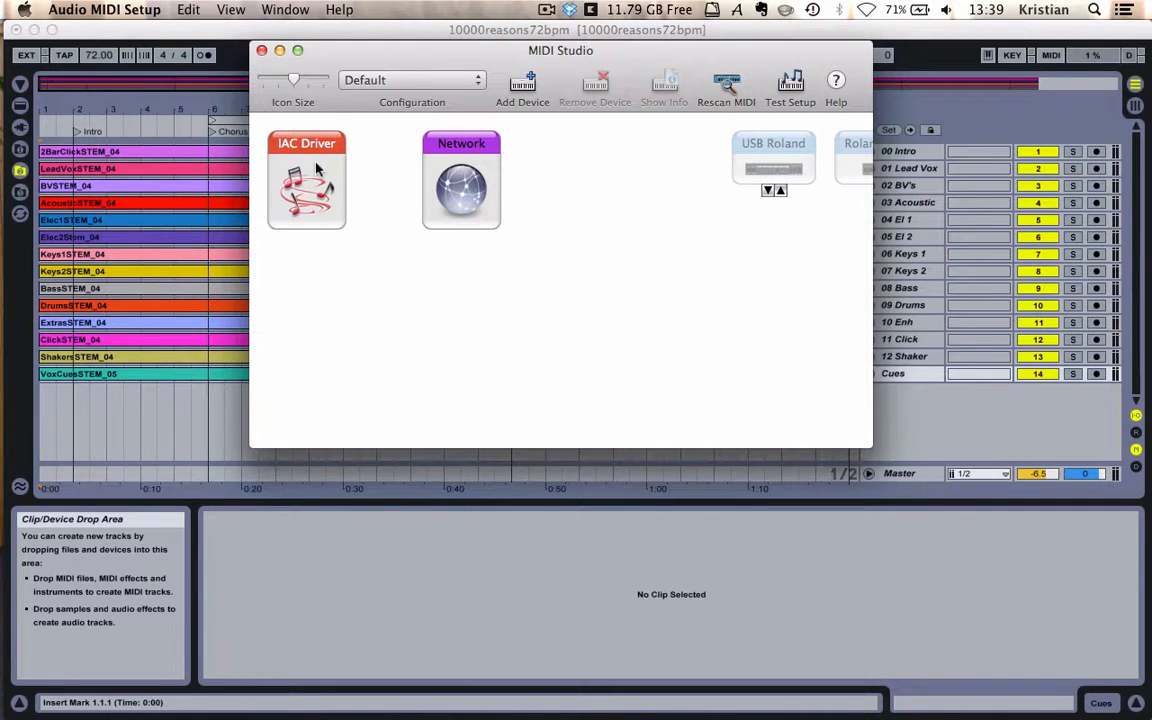
Step: Inspect the IAC Driver ports and the network MIDI session, then close both MIDI windows
double_click(306, 184)
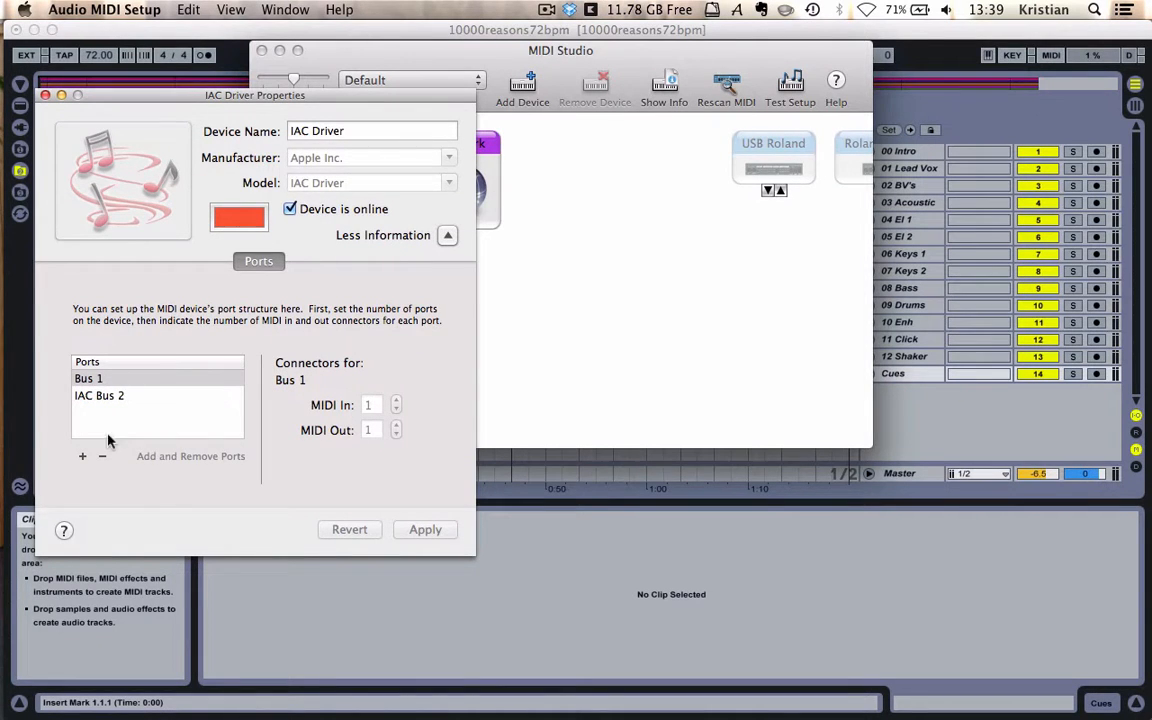
left_click(80, 456)
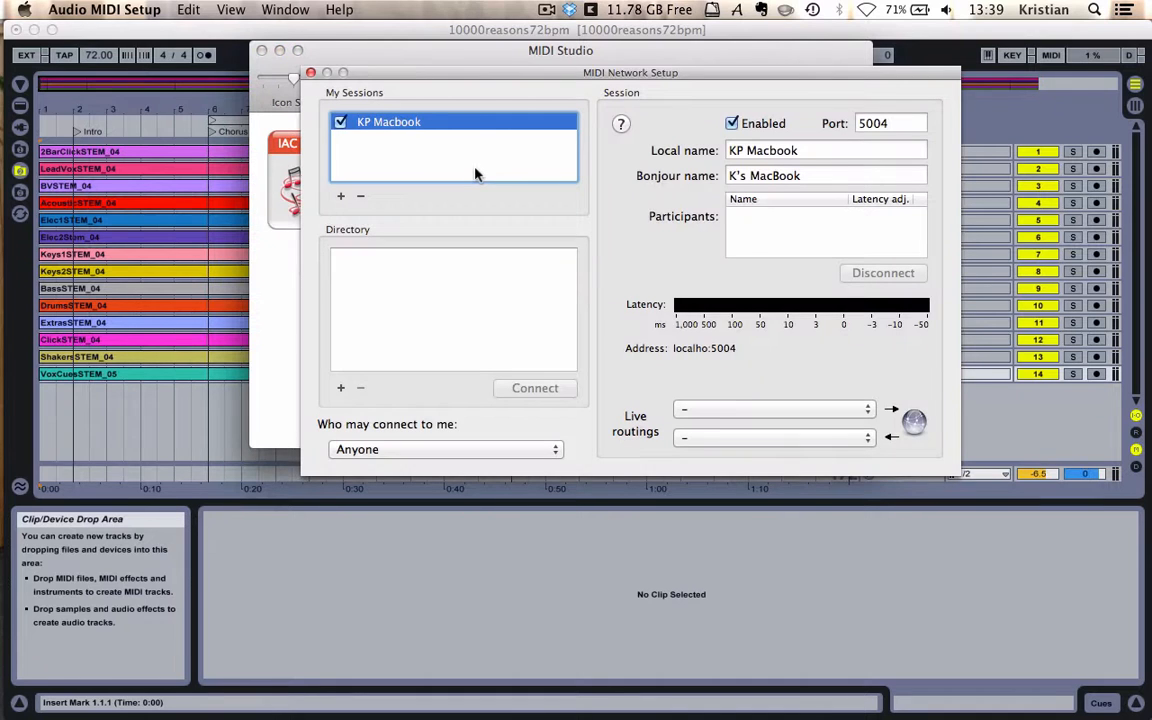
mouse_move(524, 296)
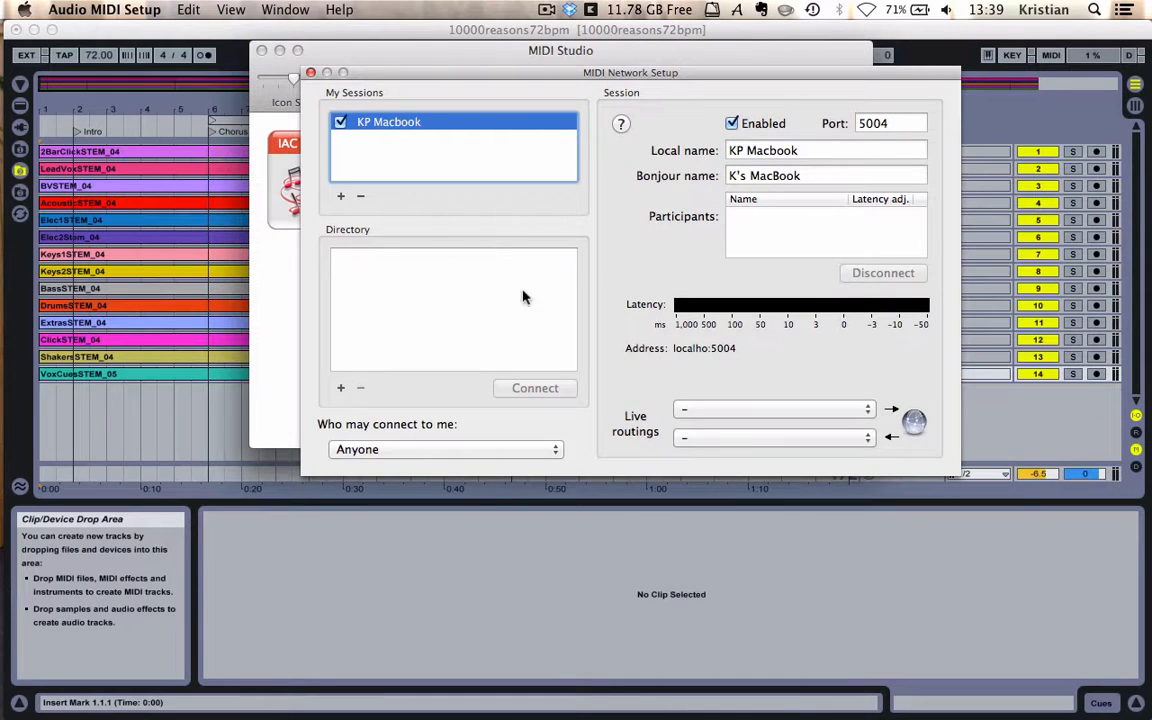
mouse_move(536, 404)
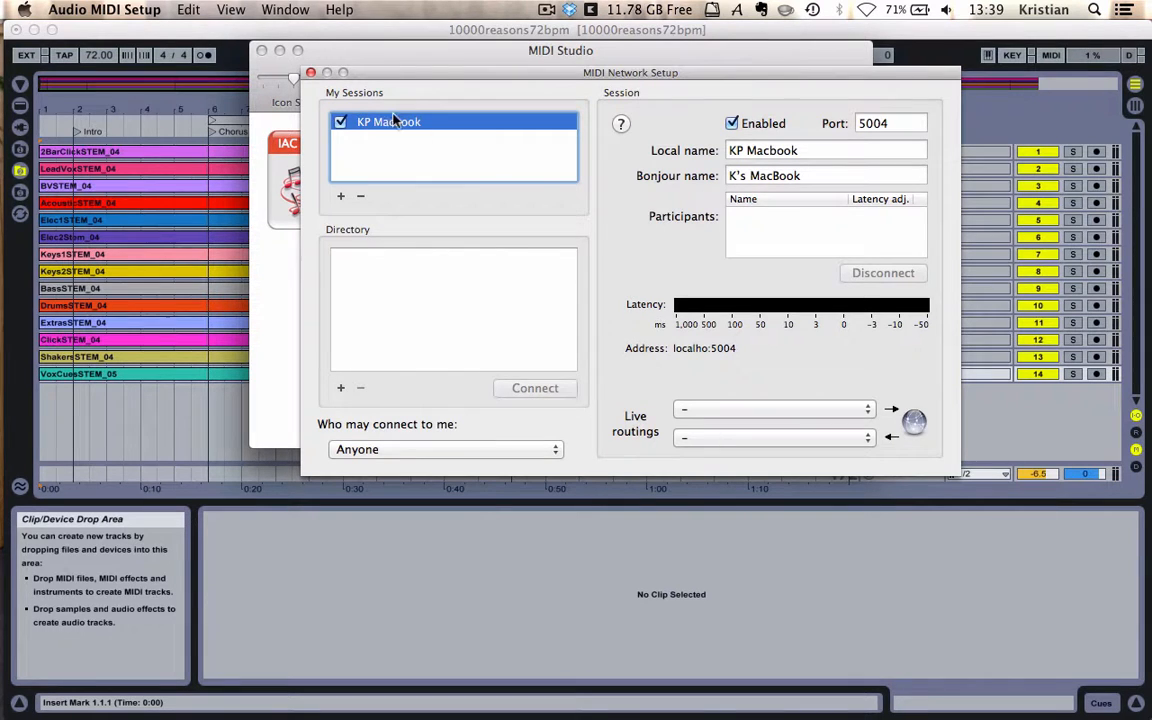
left_click(310, 72)
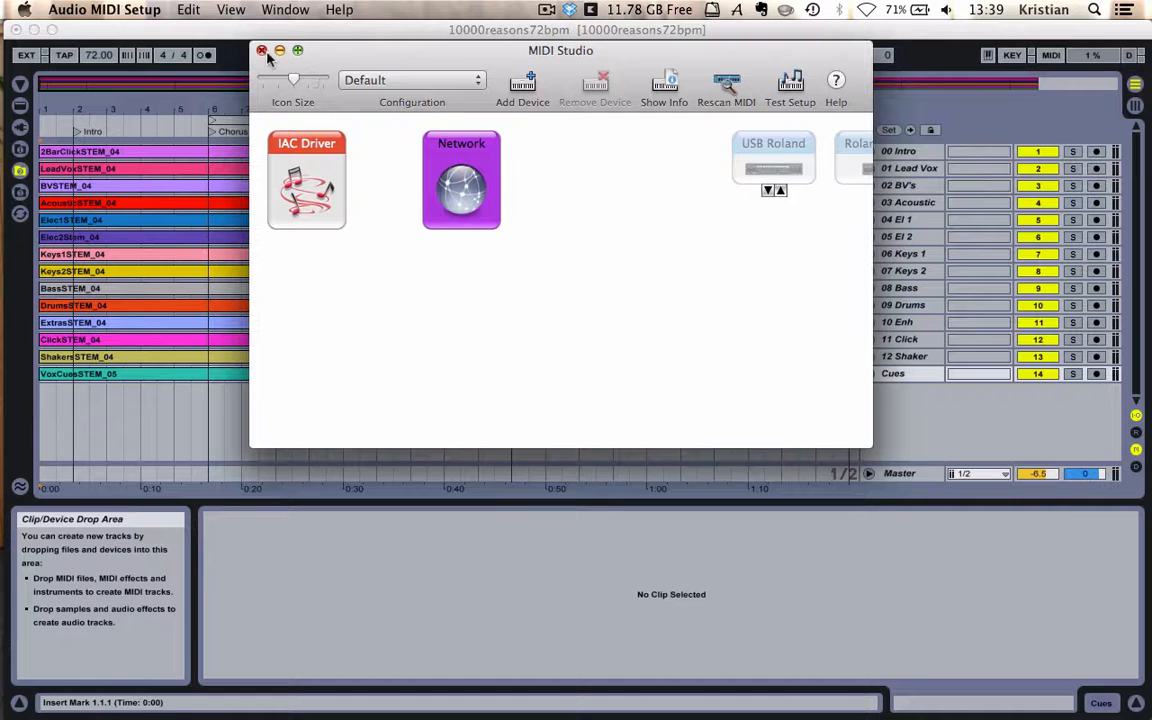
left_click(264, 52)
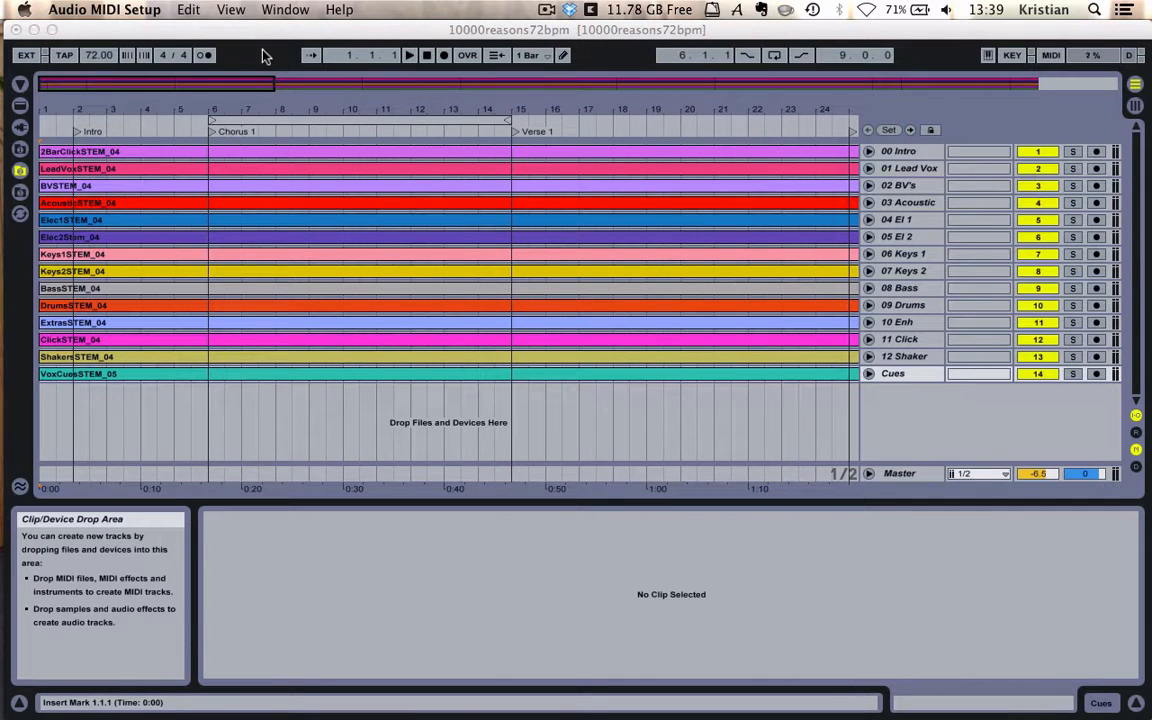
Step: Continue ProPresenter in demo mode and select the 10,000 Reasons presentation
key("cmd+tab")
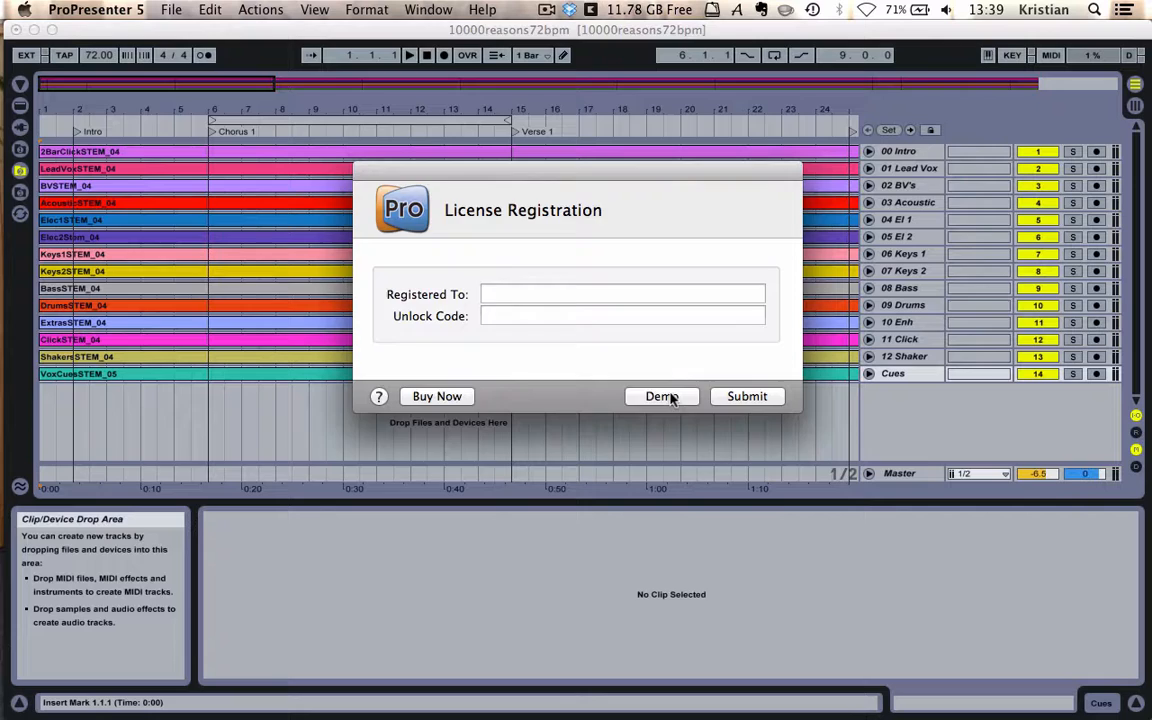
left_click(660, 396)
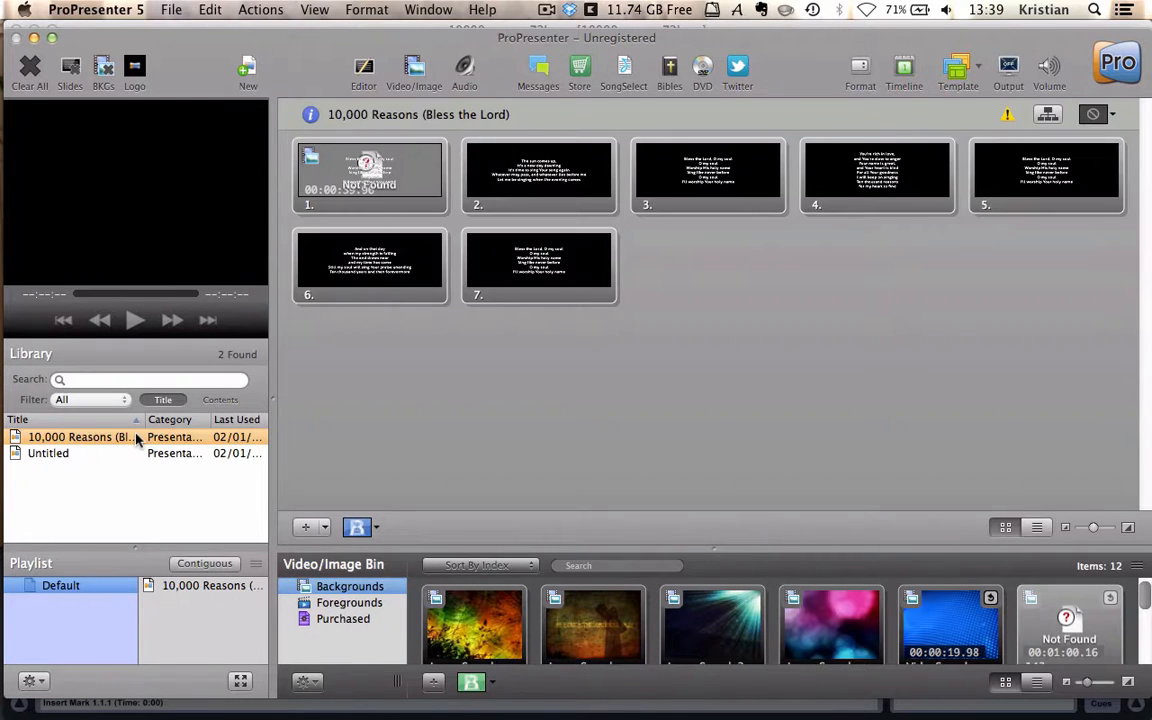
left_click(80, 436)
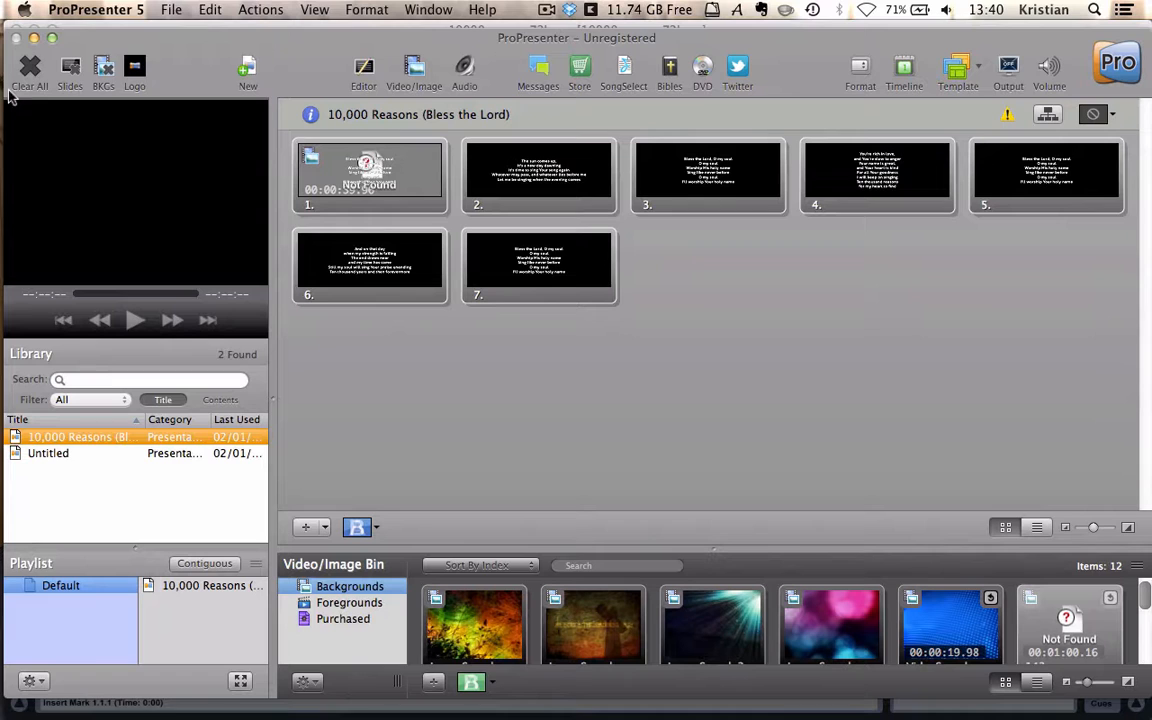
left_click(116, 12)
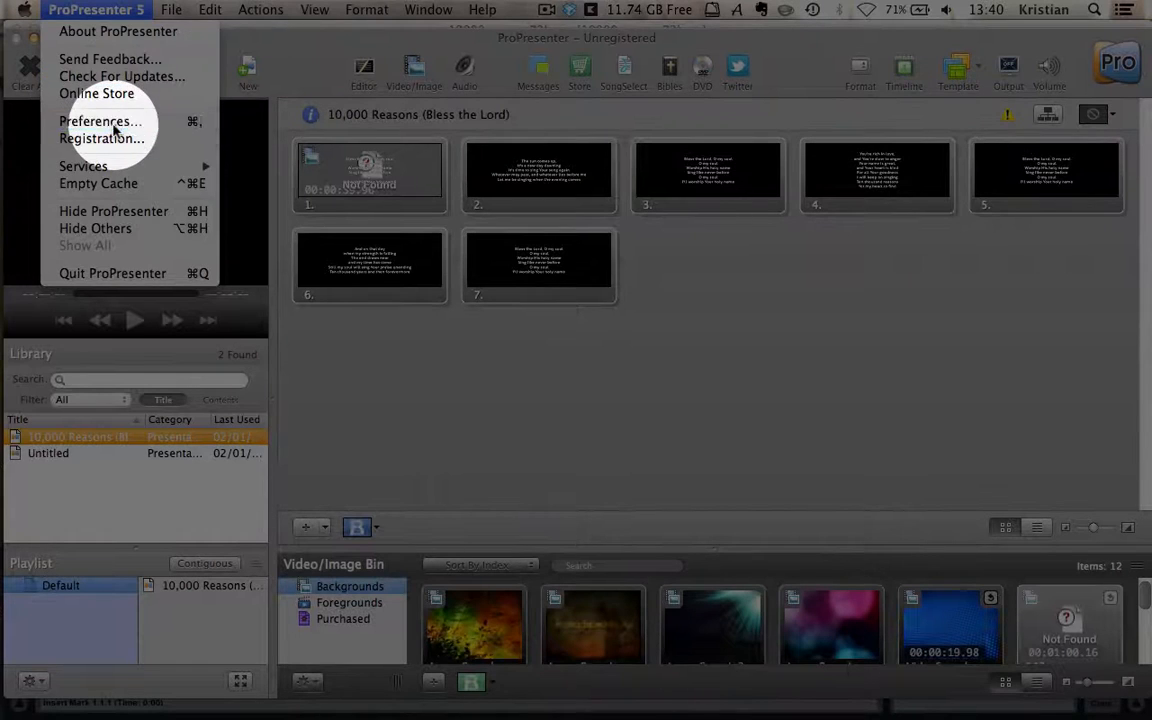
Step: Run all add-on modules in demo mode from Preferences > Modules, accepting the watermark warning
left_click(96, 120)
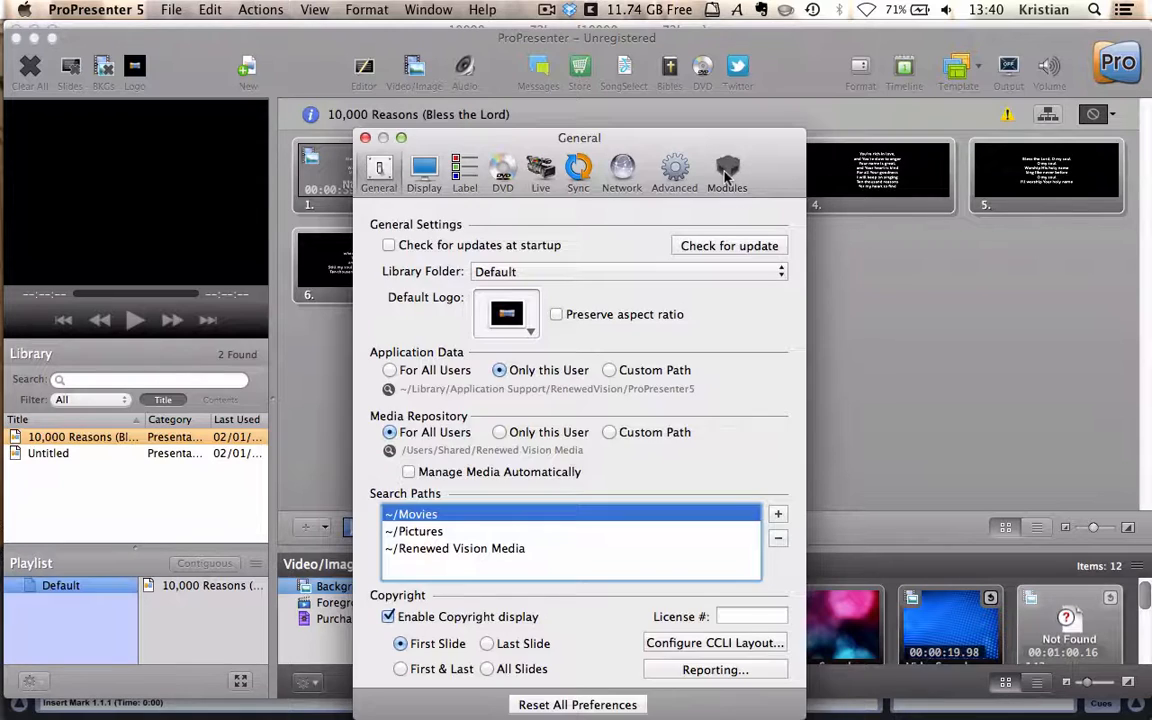
left_click(726, 170)
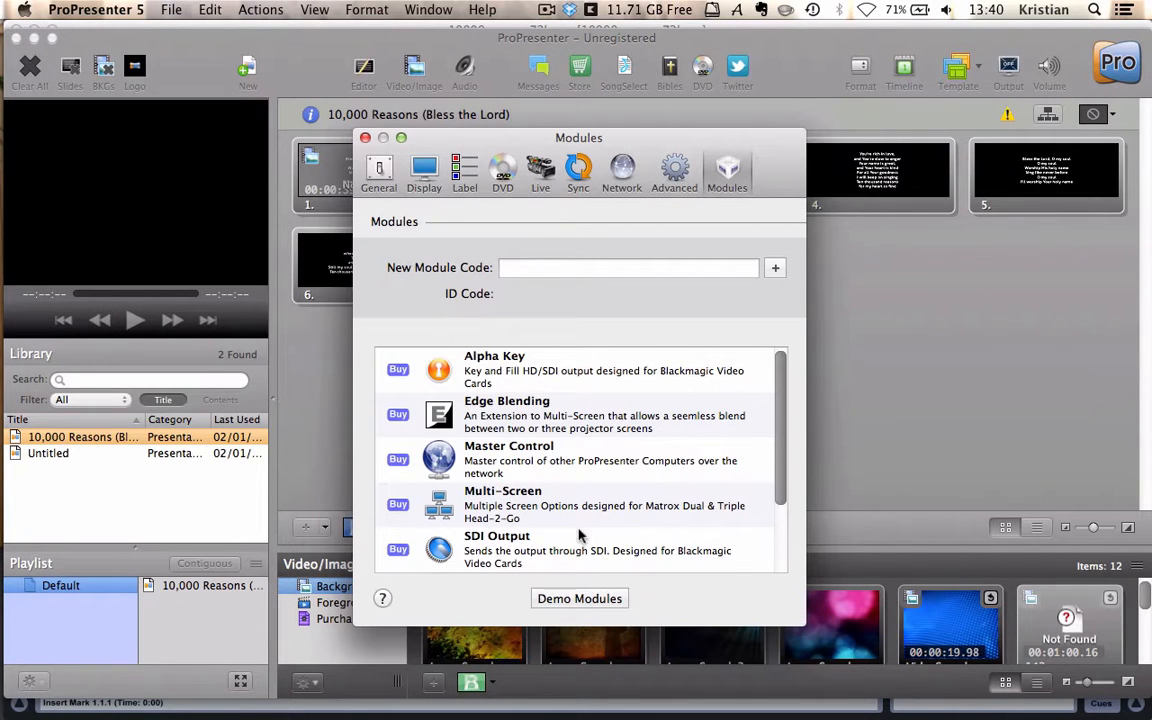
scroll("down", 3)
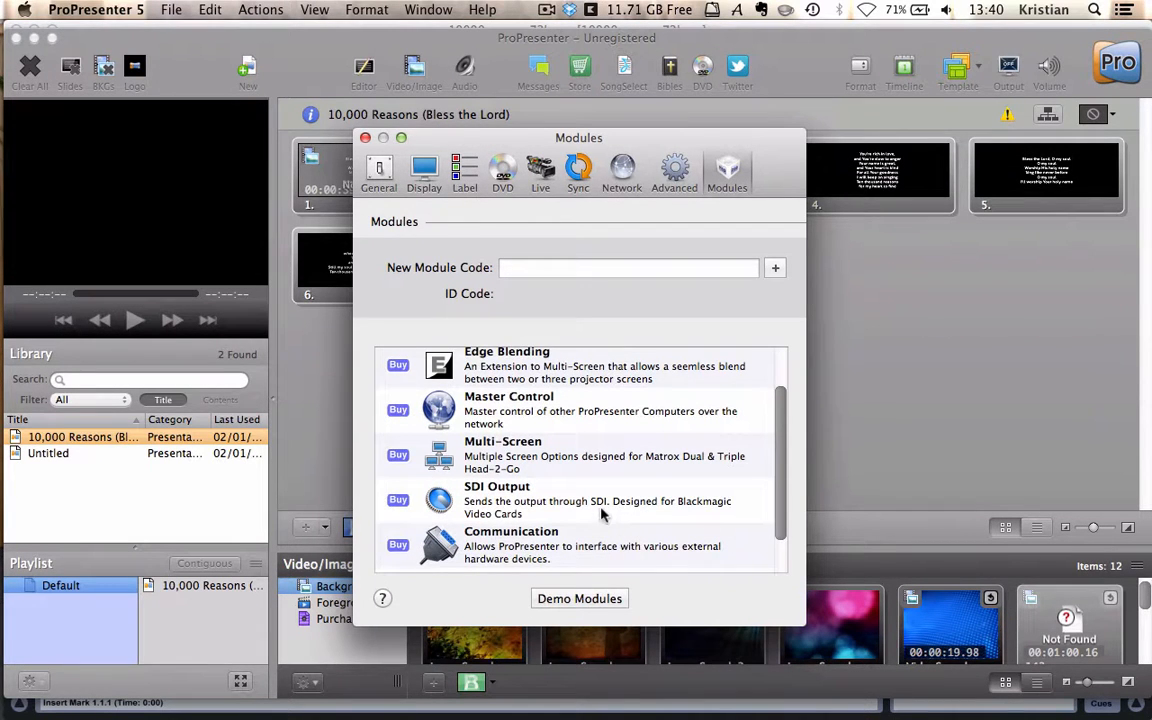
left_click(580, 598)
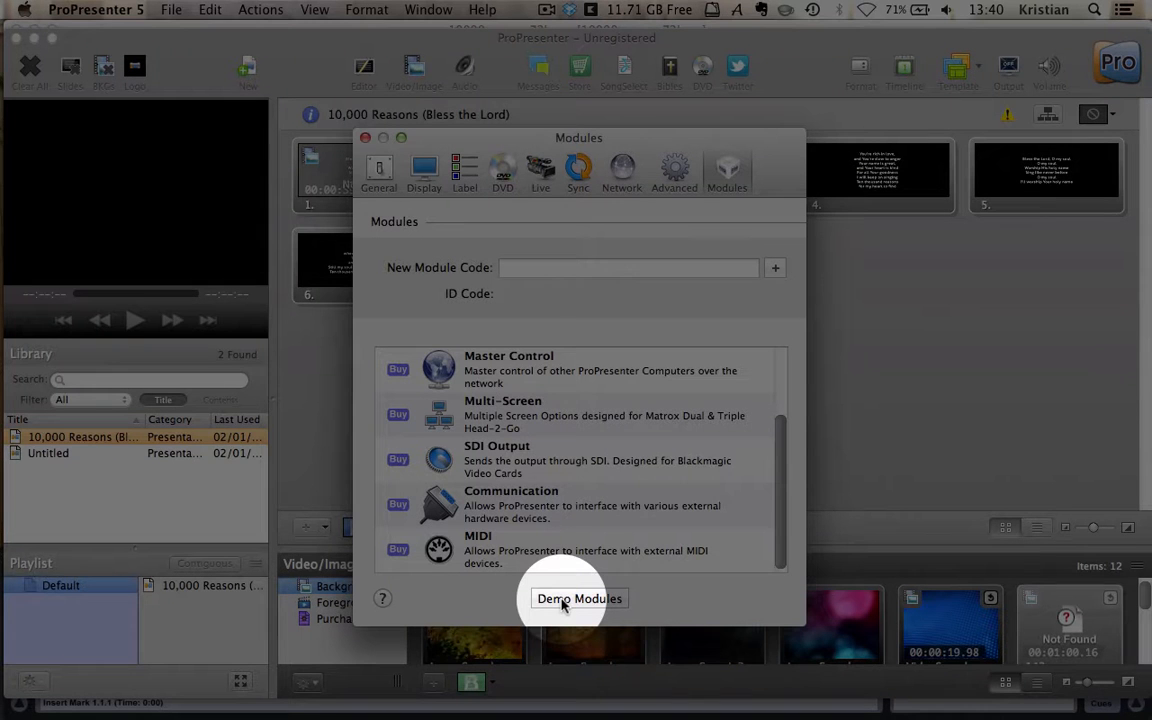
left_click(580, 598)
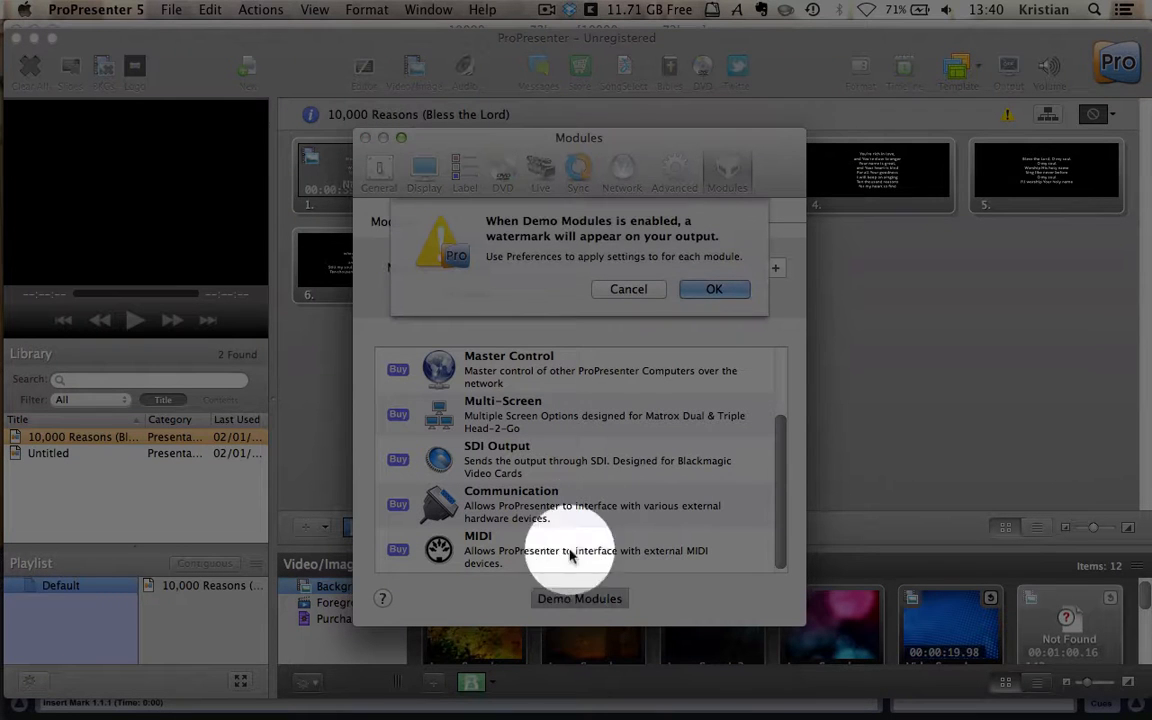
left_click(714, 288)
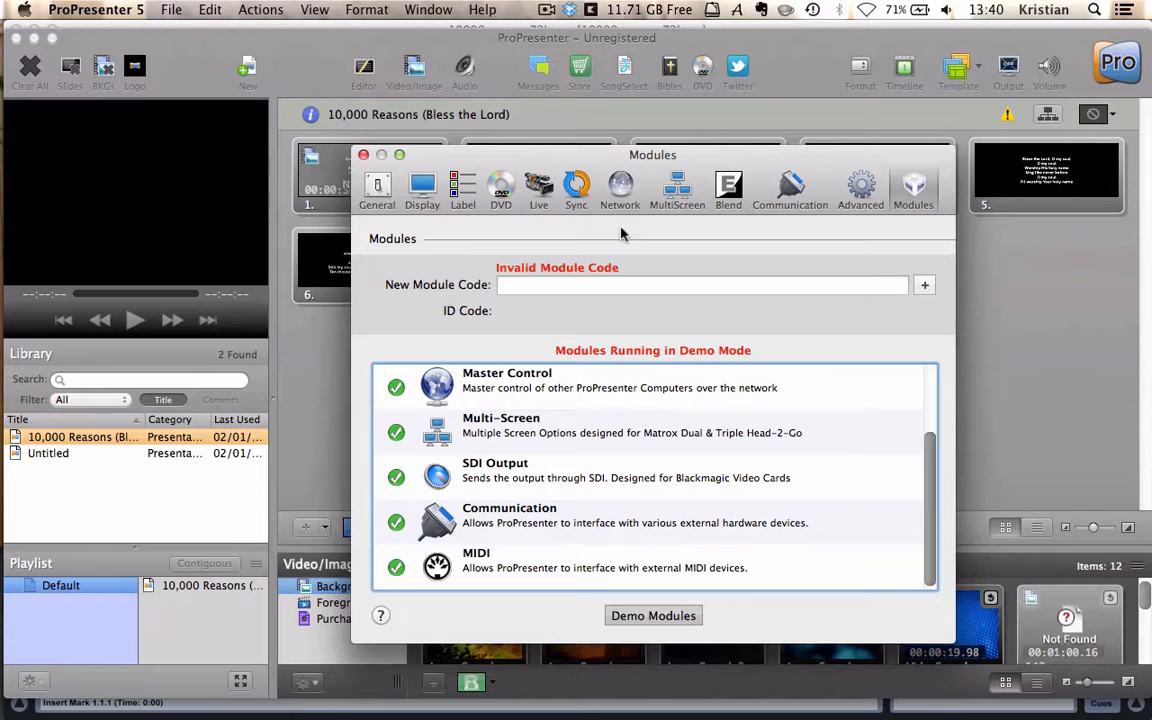
mouse_move(790, 188)
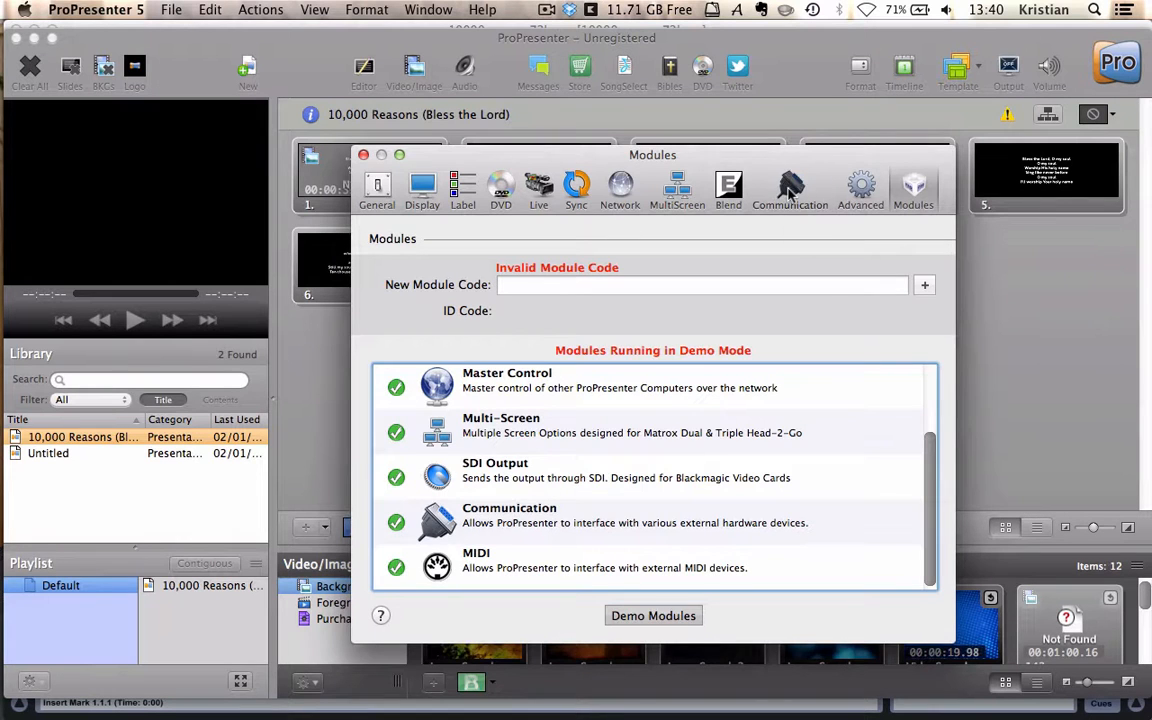
Step: Add a MIDI device in Communication preferences and set its hardware type
left_click(790, 188)
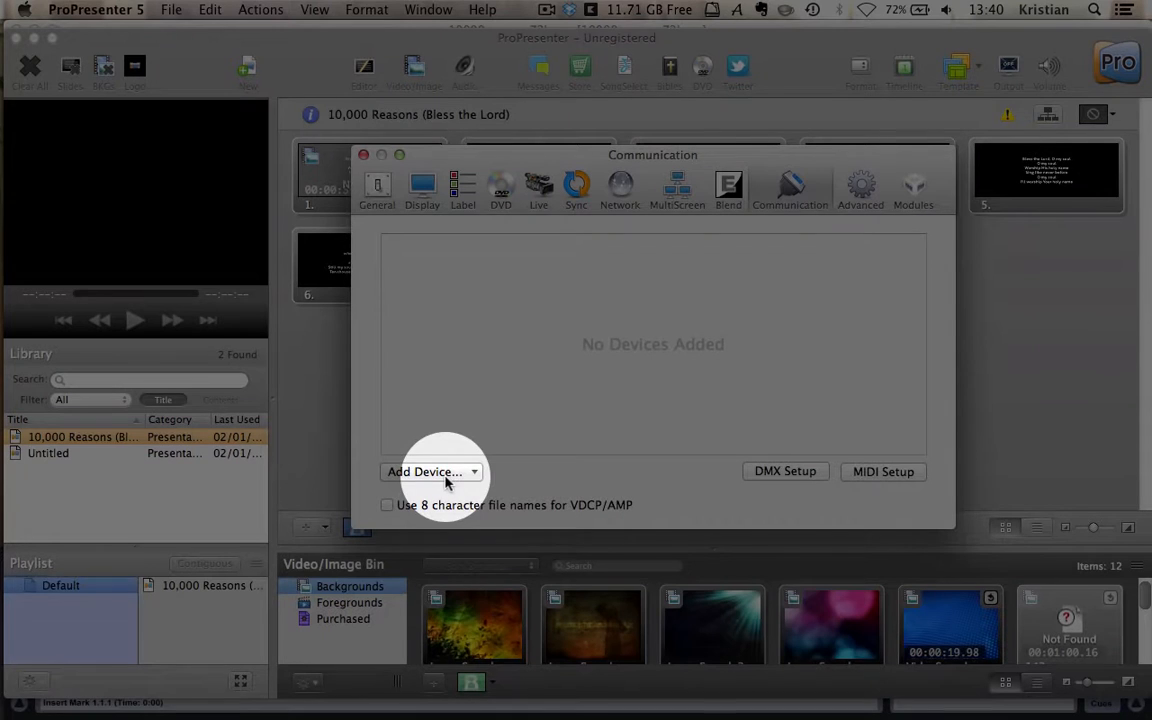
left_click(430, 472)
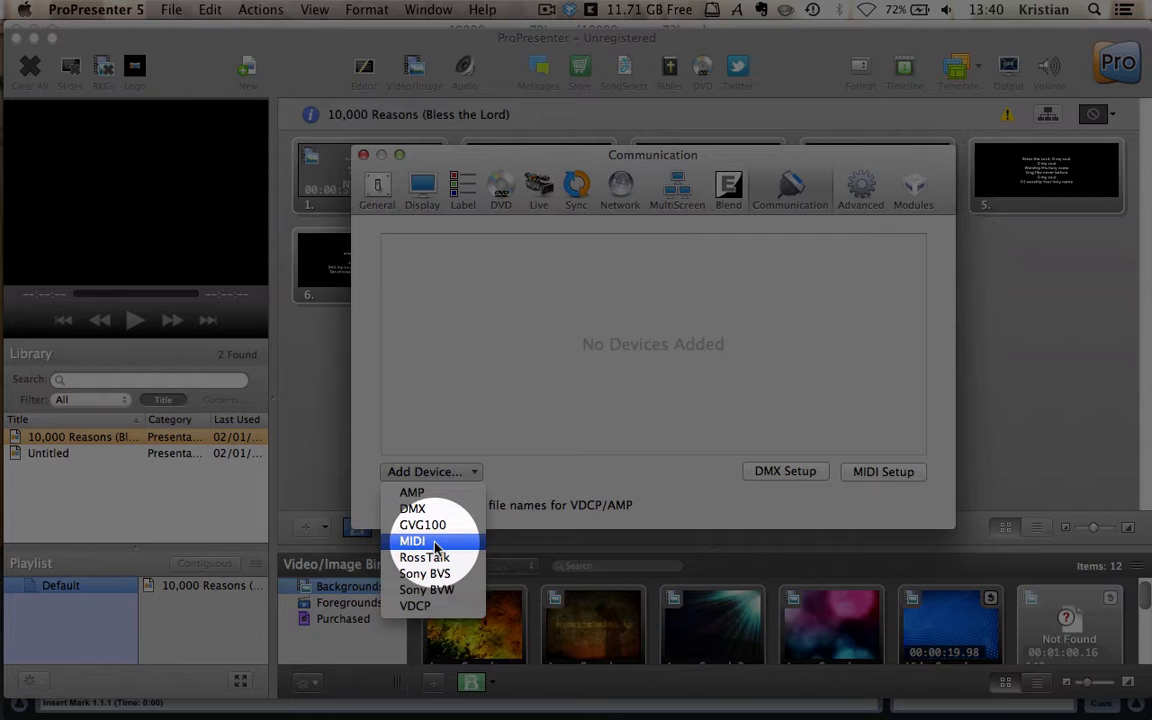
left_click(412, 540)
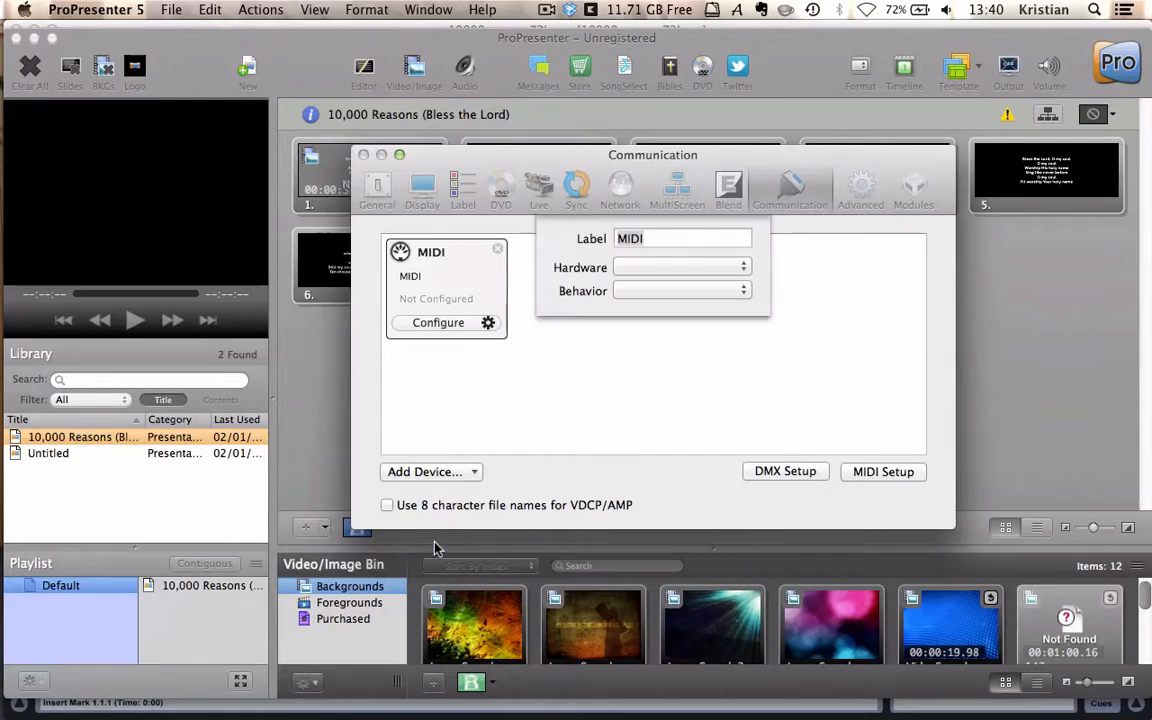
left_click(438, 322)
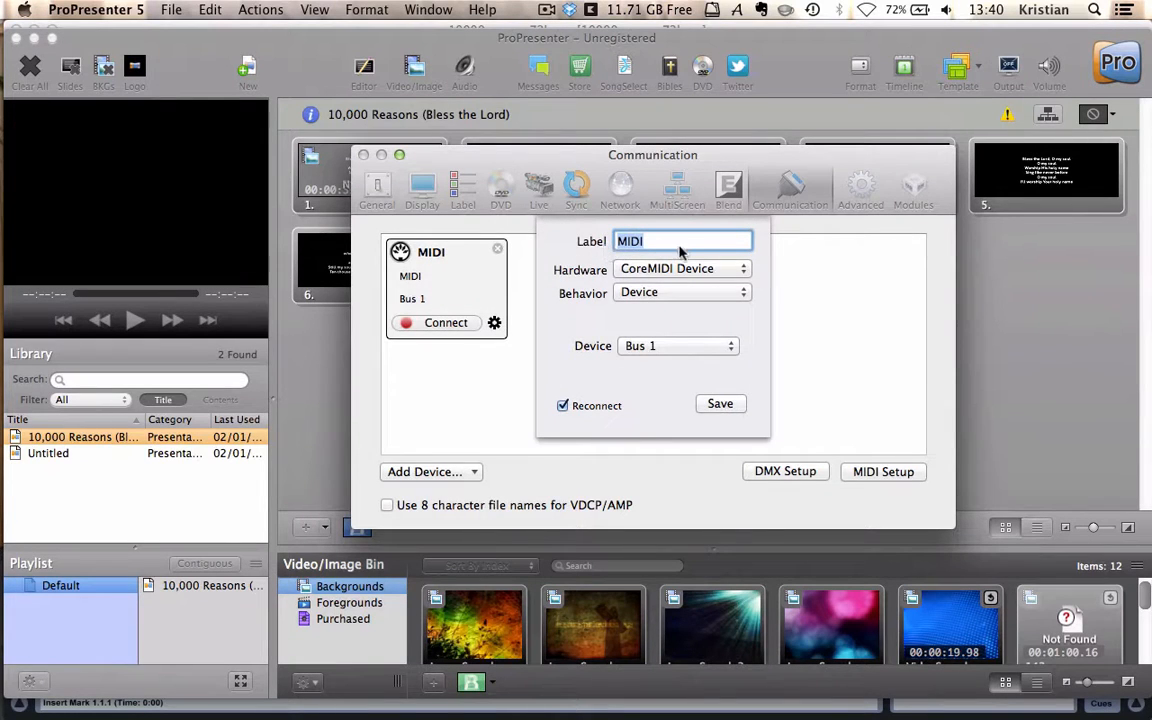
Step: Set the MIDI device to IAC Bus 3 and save it
left_click(676, 344)
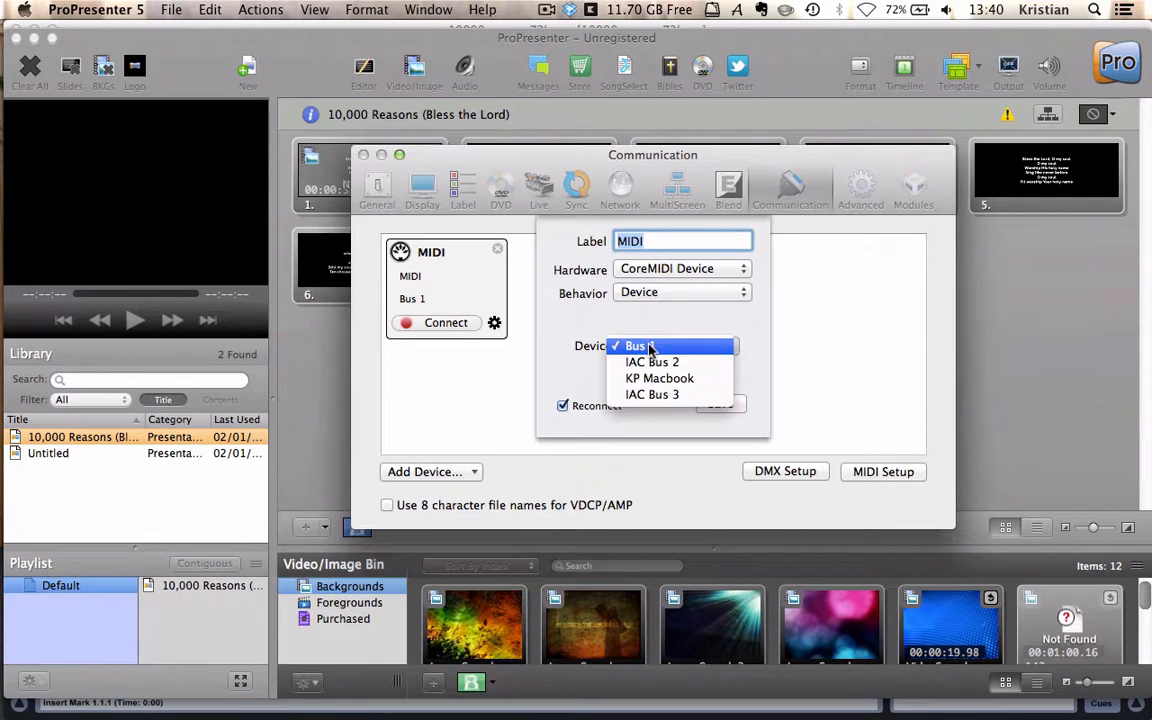
mouse_move(652, 394)
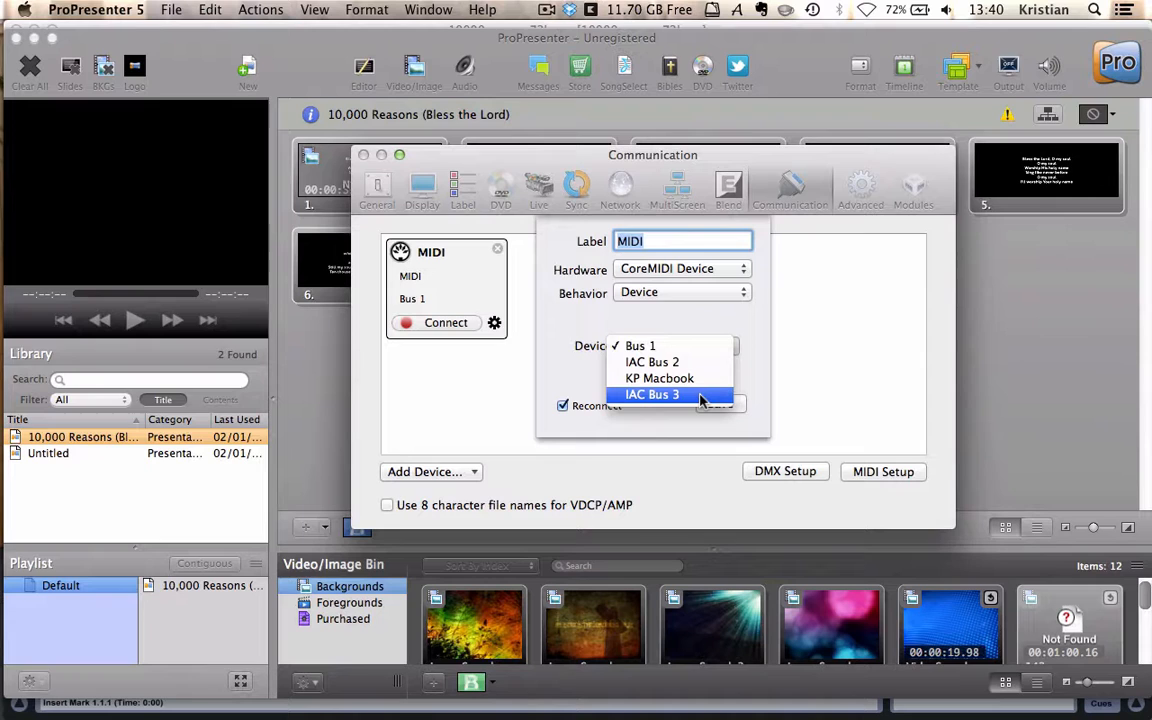
mouse_move(670, 360)
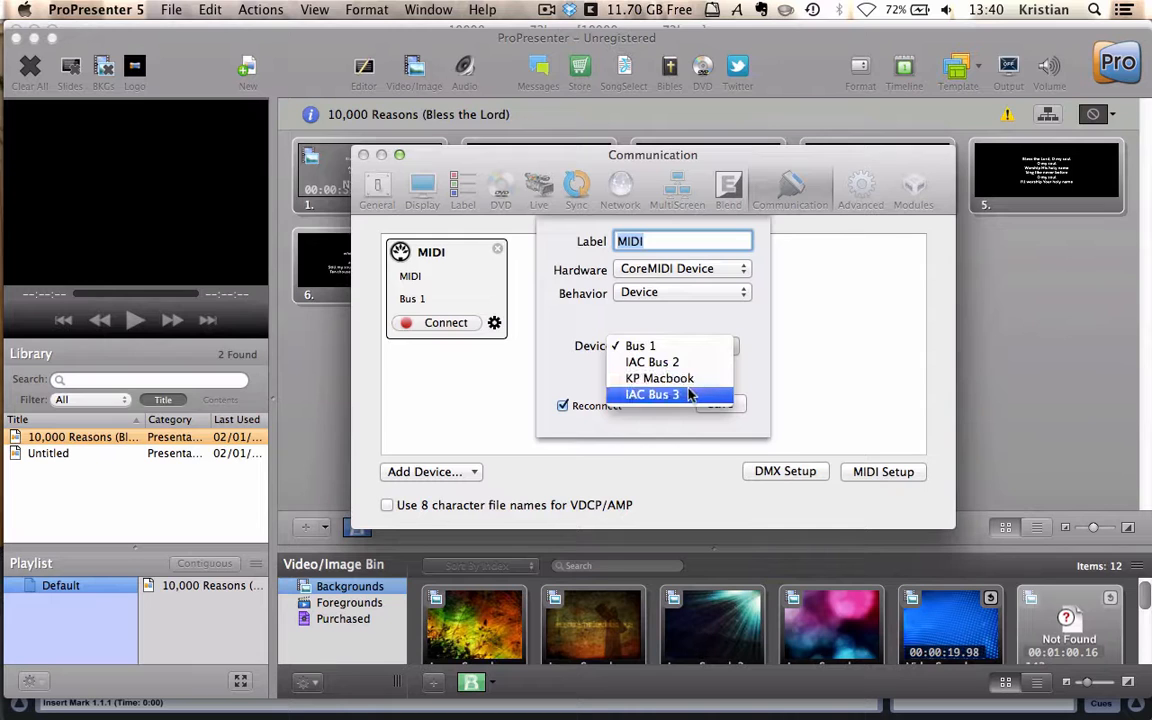
left_click(652, 394)
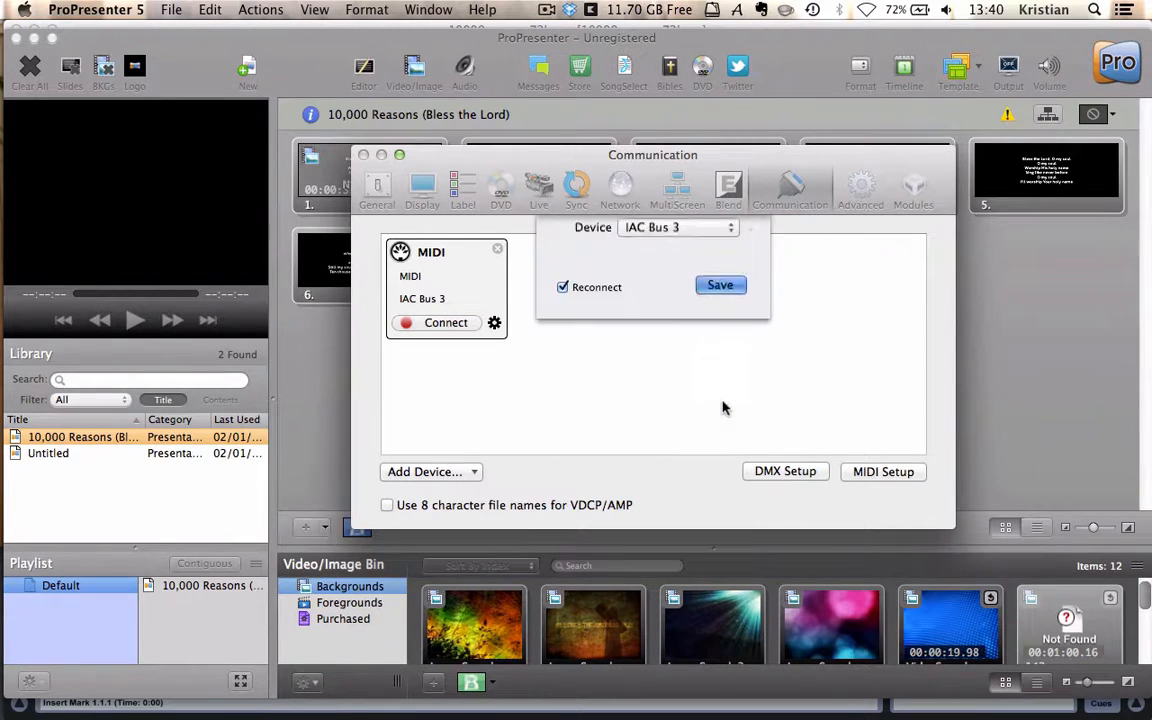
left_click(720, 284)
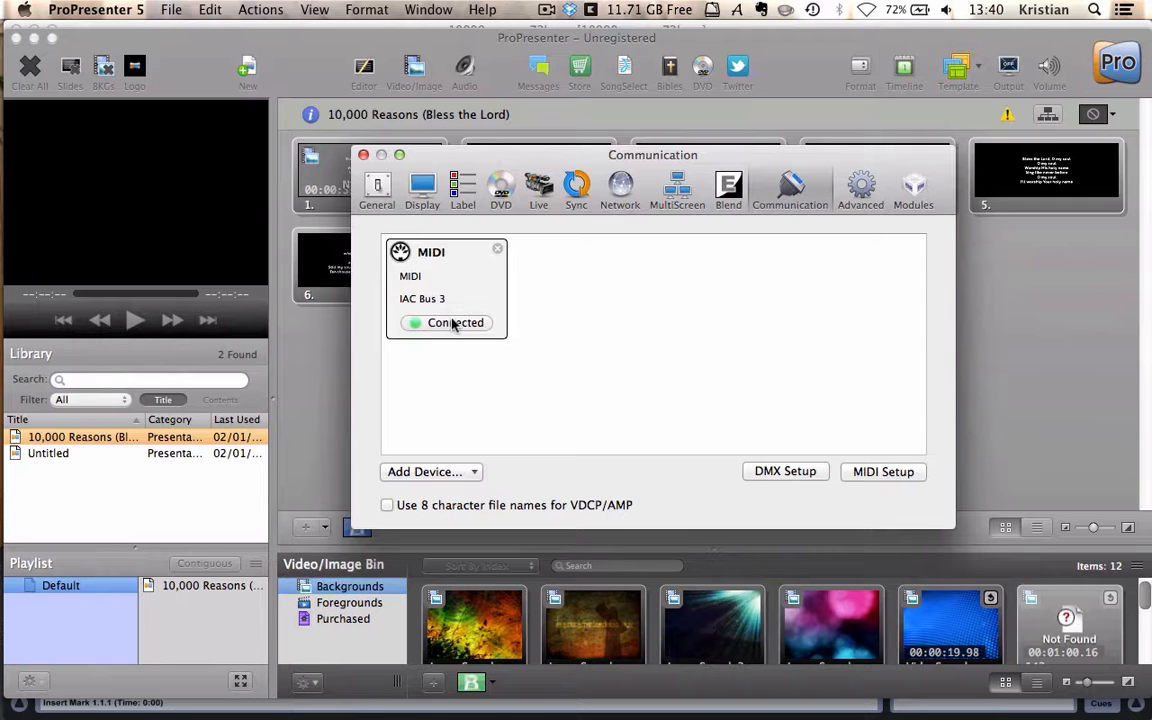
mouse_move(912, 398)
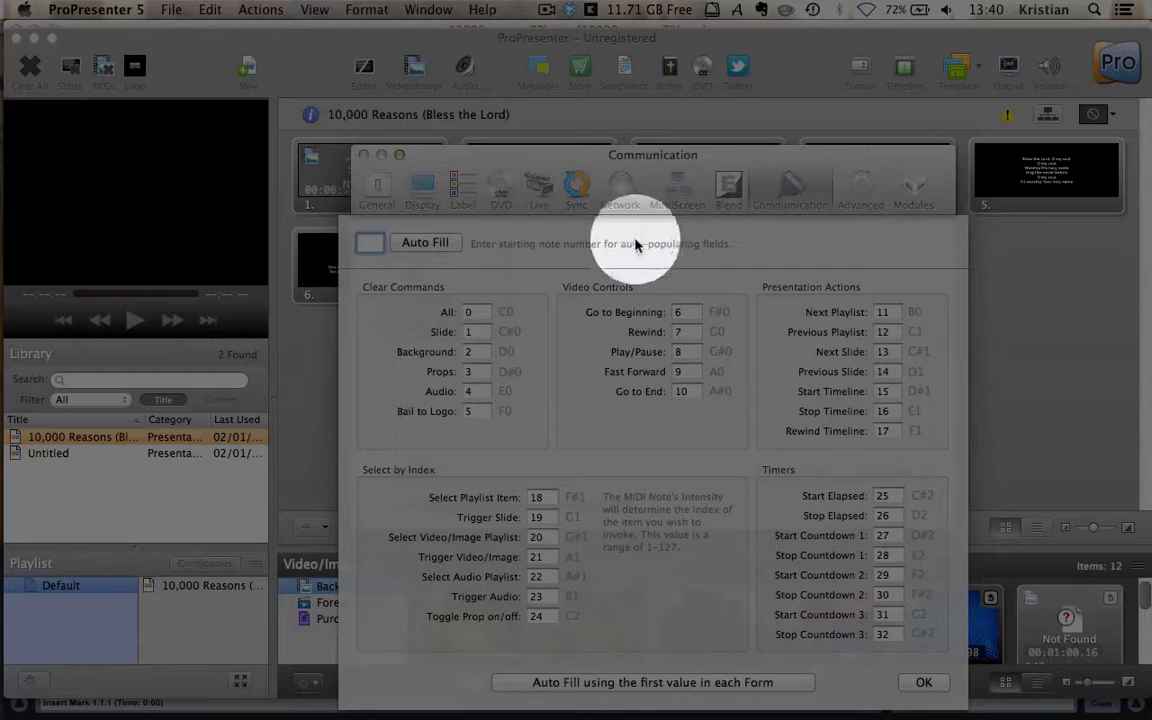
mouse_move(674, 302)
type("0")
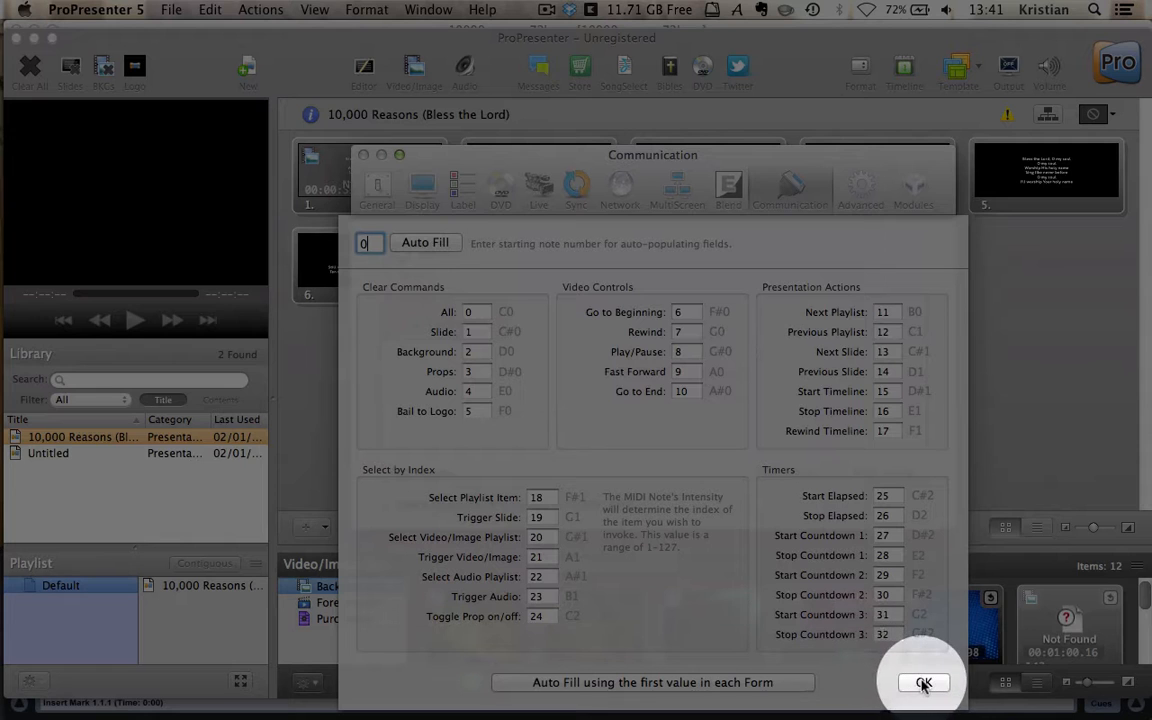
Step: Dismiss the MIDI note assignment overview and close the communication settings
left_click(924, 682)
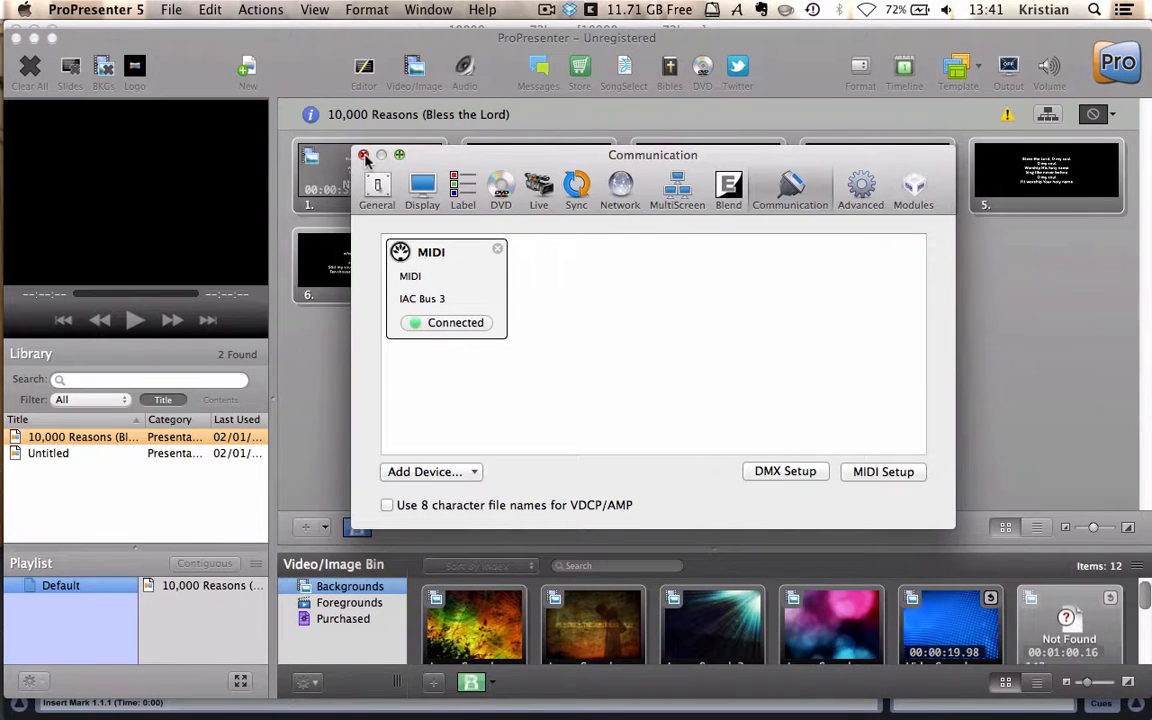
left_click(362, 156)
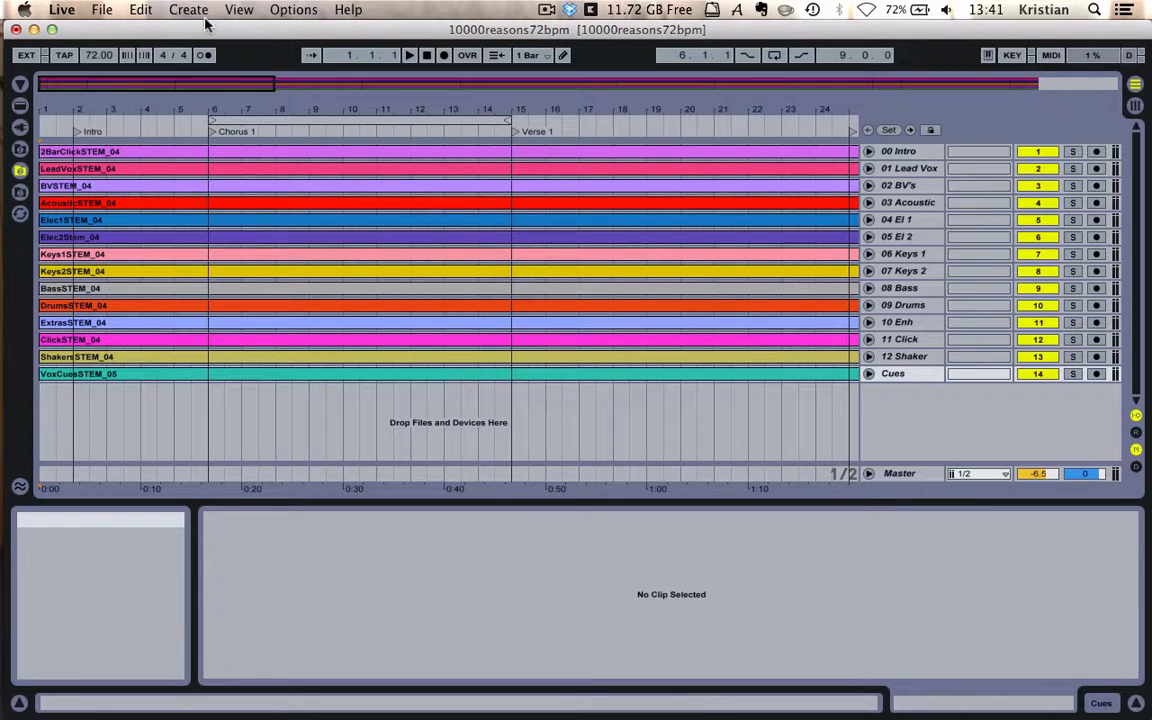
Step: Insert a new MIDI track, 15 MIDI, and reveal its In/Out routing
left_click(188, 12)
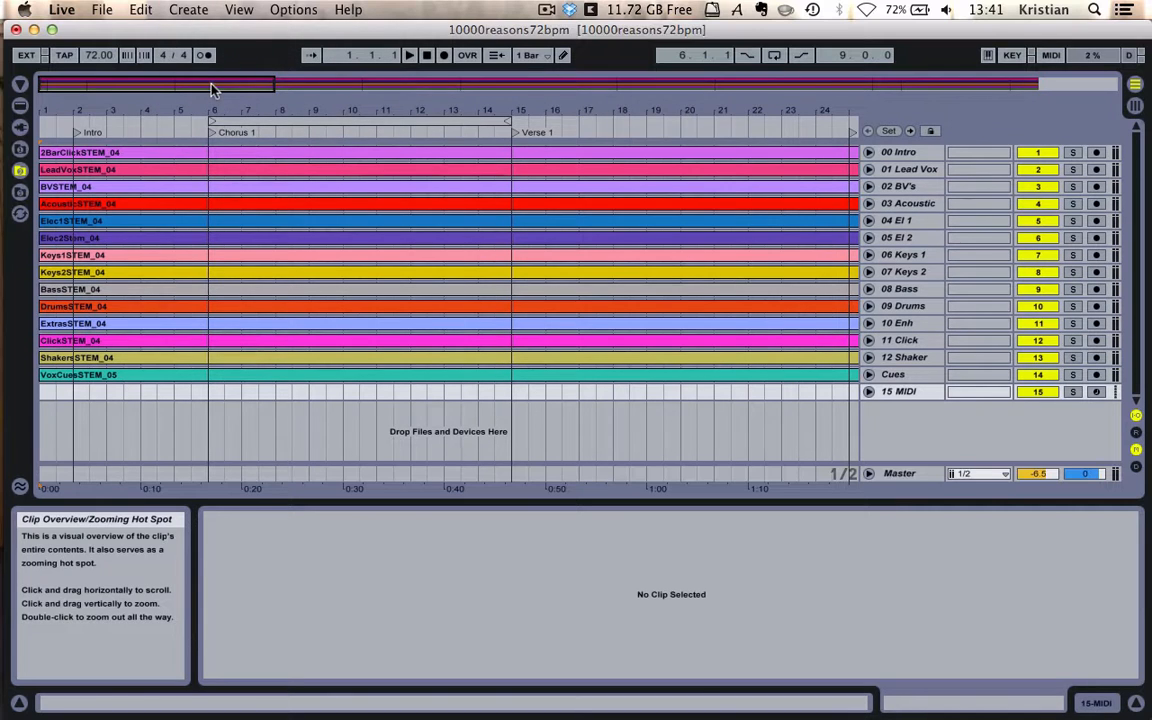
left_click(868, 390)
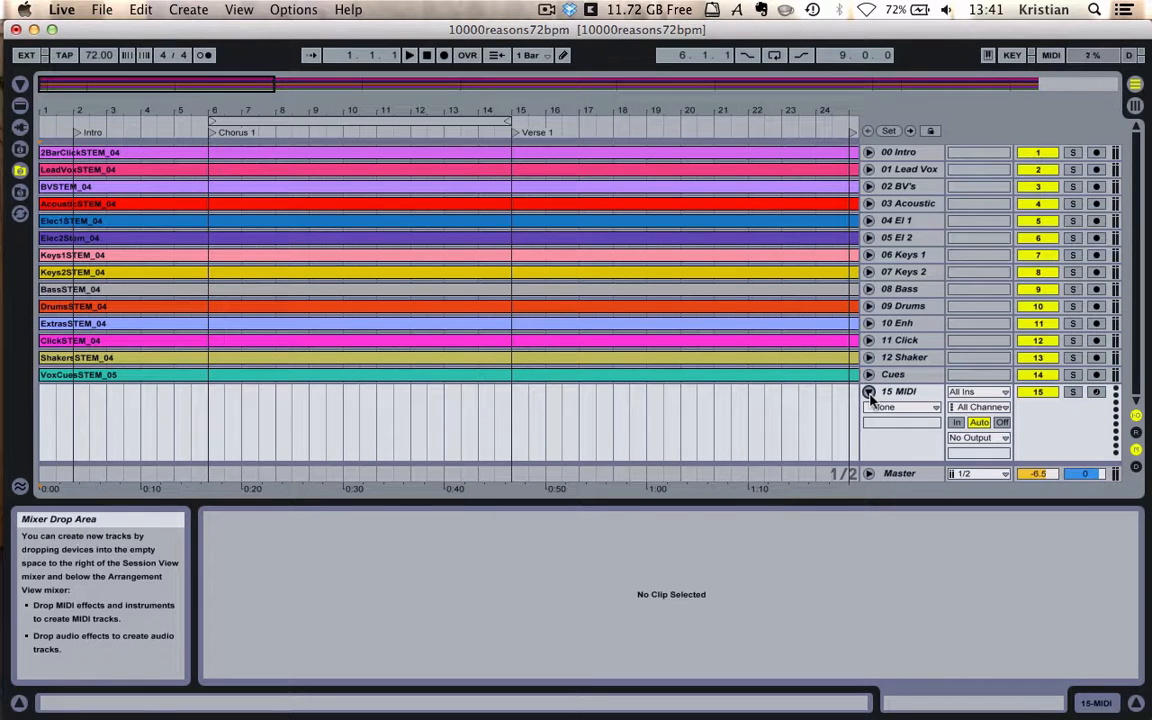
left_click(64, 8)
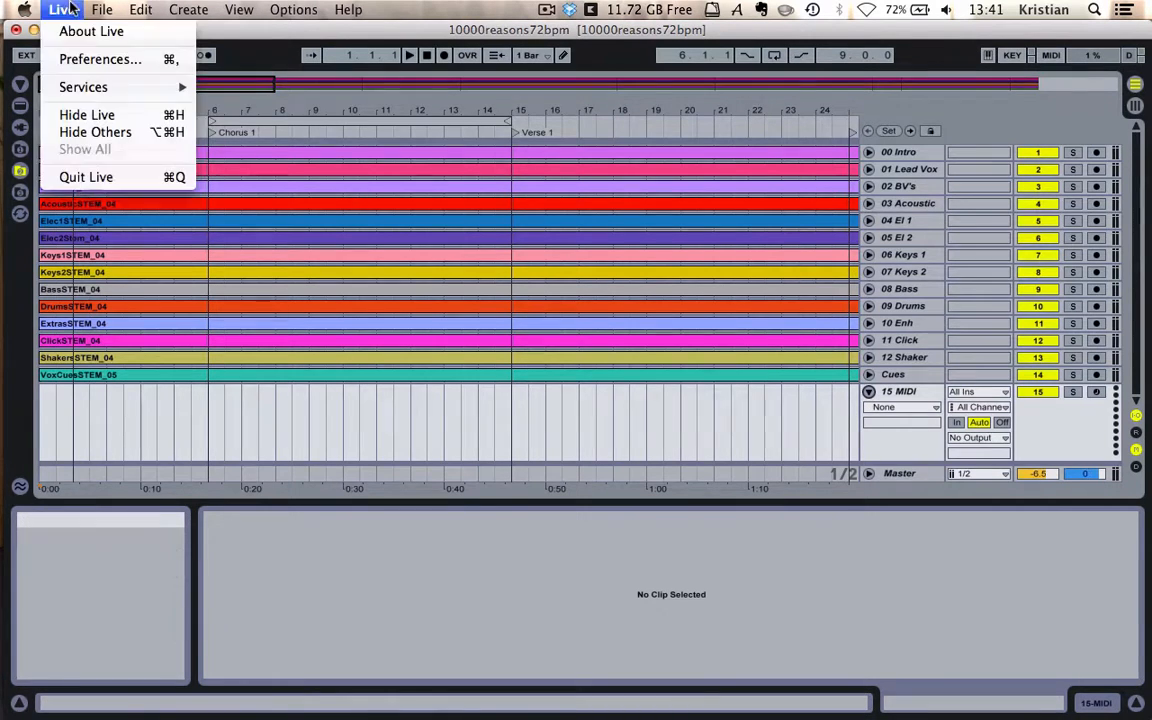
Step: Enable track MIDI output on the IAC Driver (IAC Bus 3) port in MIDI Sync preferences
left_click(96, 58)
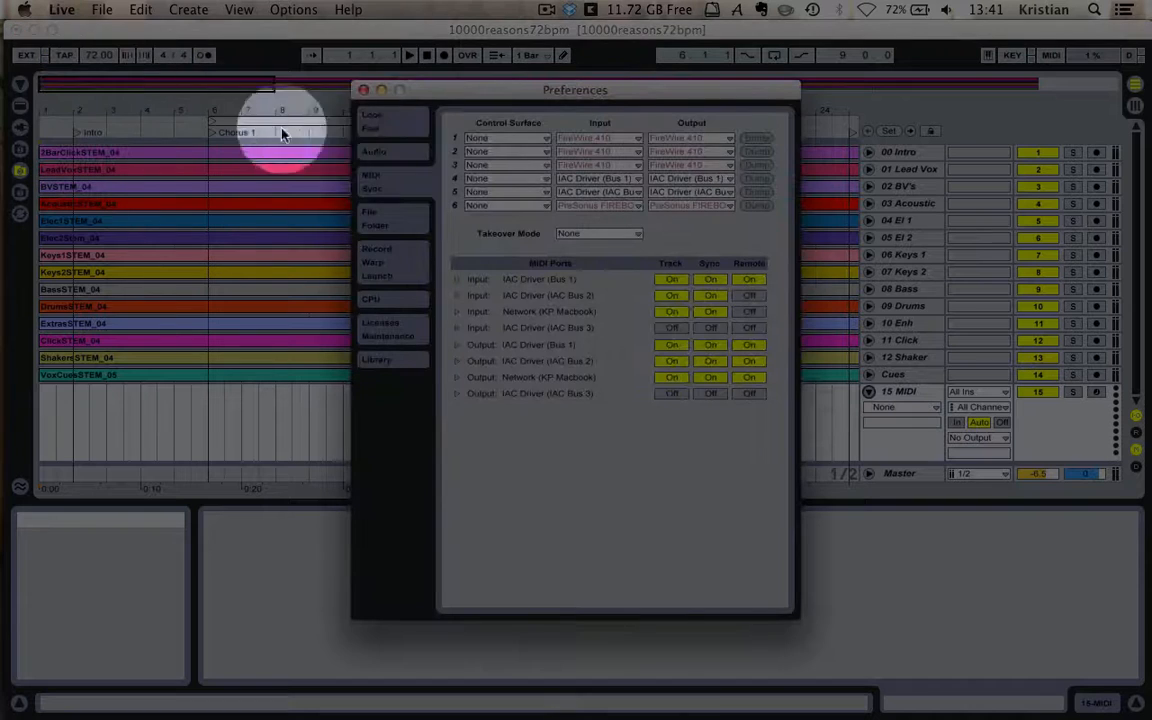
mouse_move(524, 404)
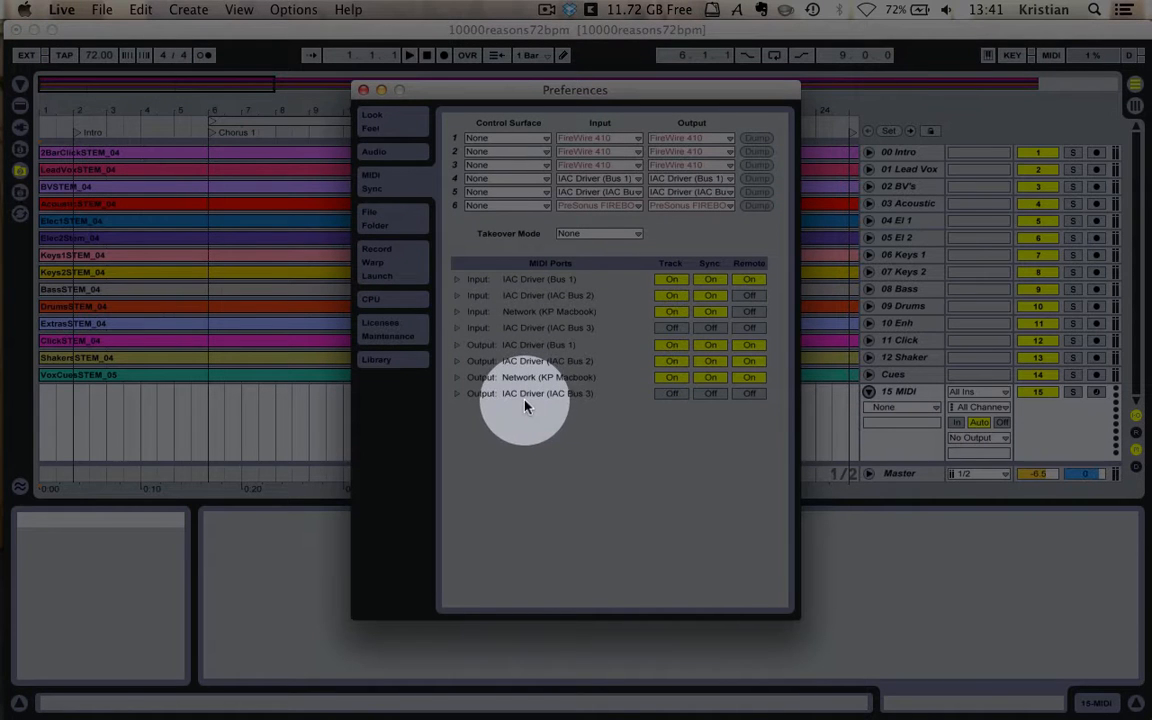
mouse_move(672, 394)
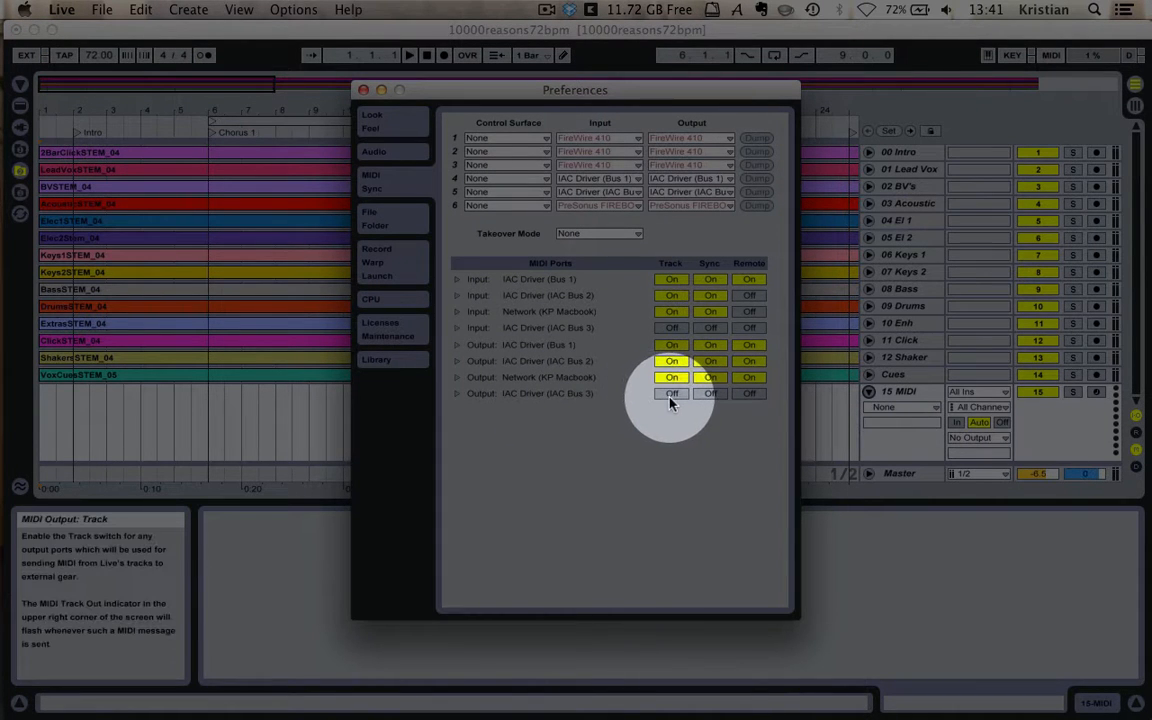
left_click(672, 392)
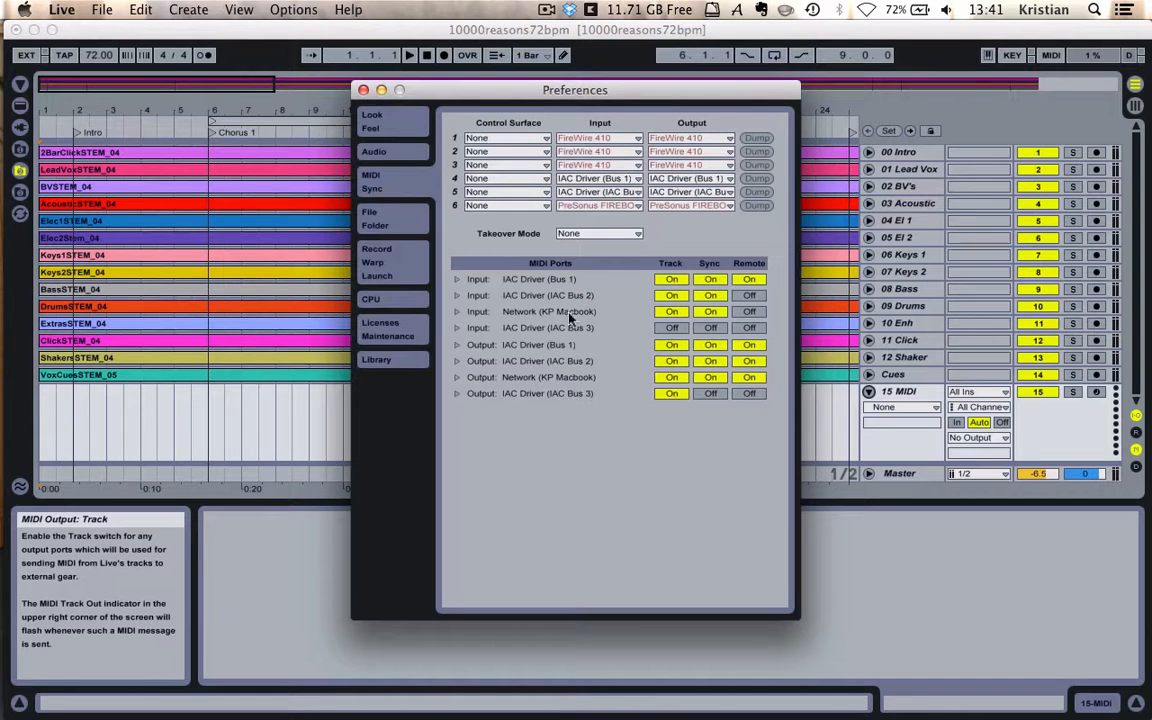
left_click(390, 90)
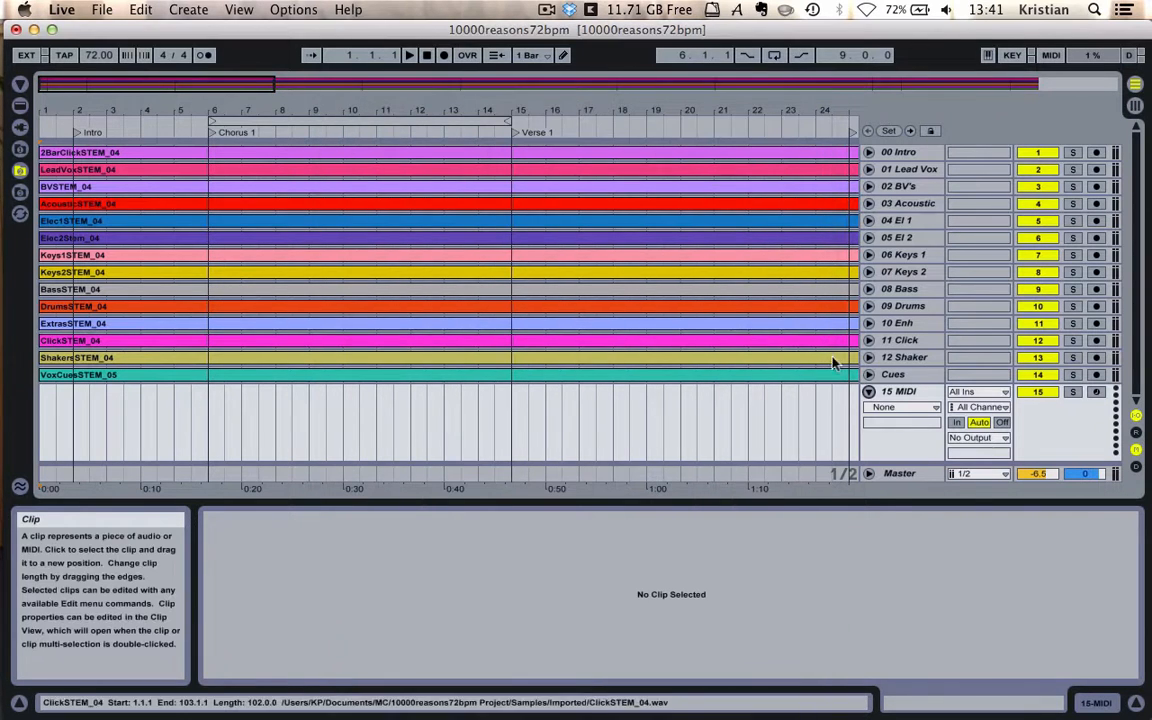
Step: Route the MIDI track's output to the IAC Driver
left_click(980, 436)
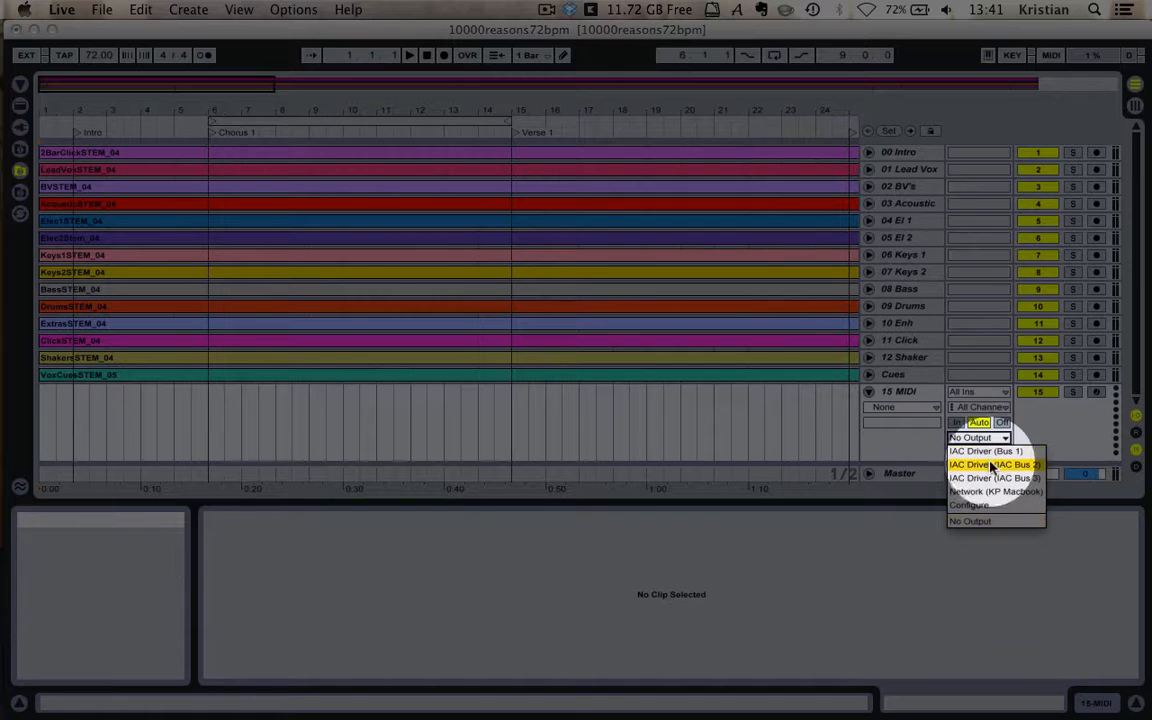
left_click(988, 464)
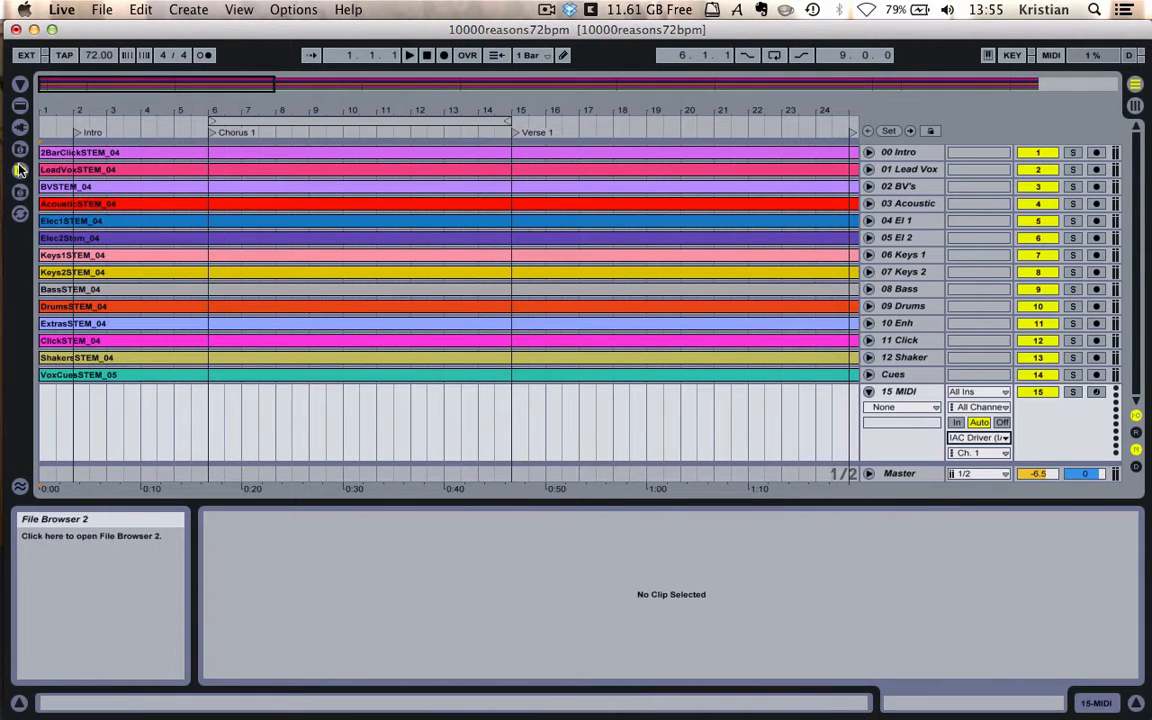
Step: Expand the Midi Cues for ProPresenter set in the File Browser down to its Clear Commands clips
left_click(16, 170)
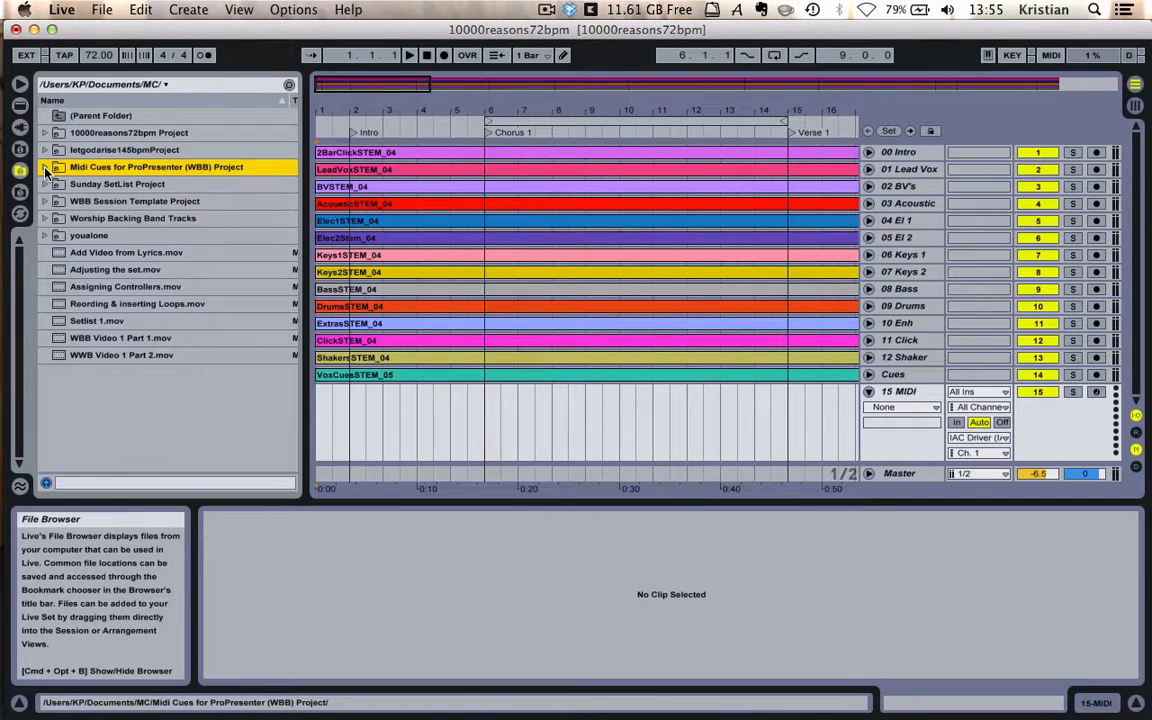
left_click(44, 168)
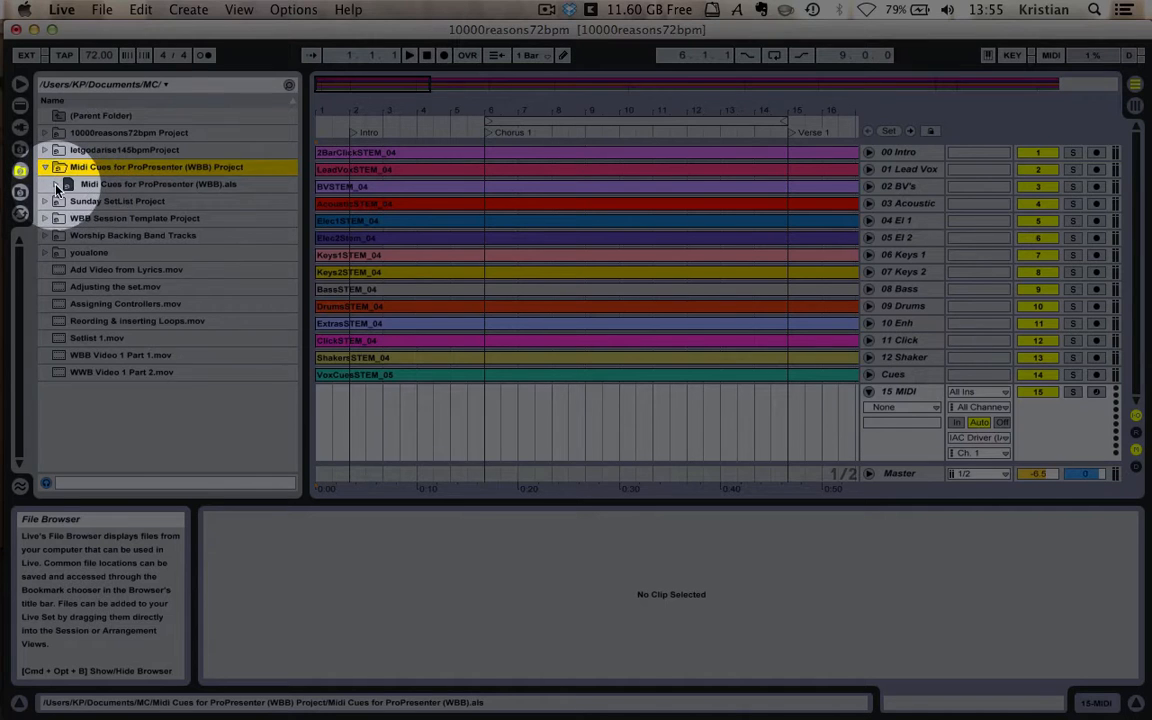
left_click(64, 184)
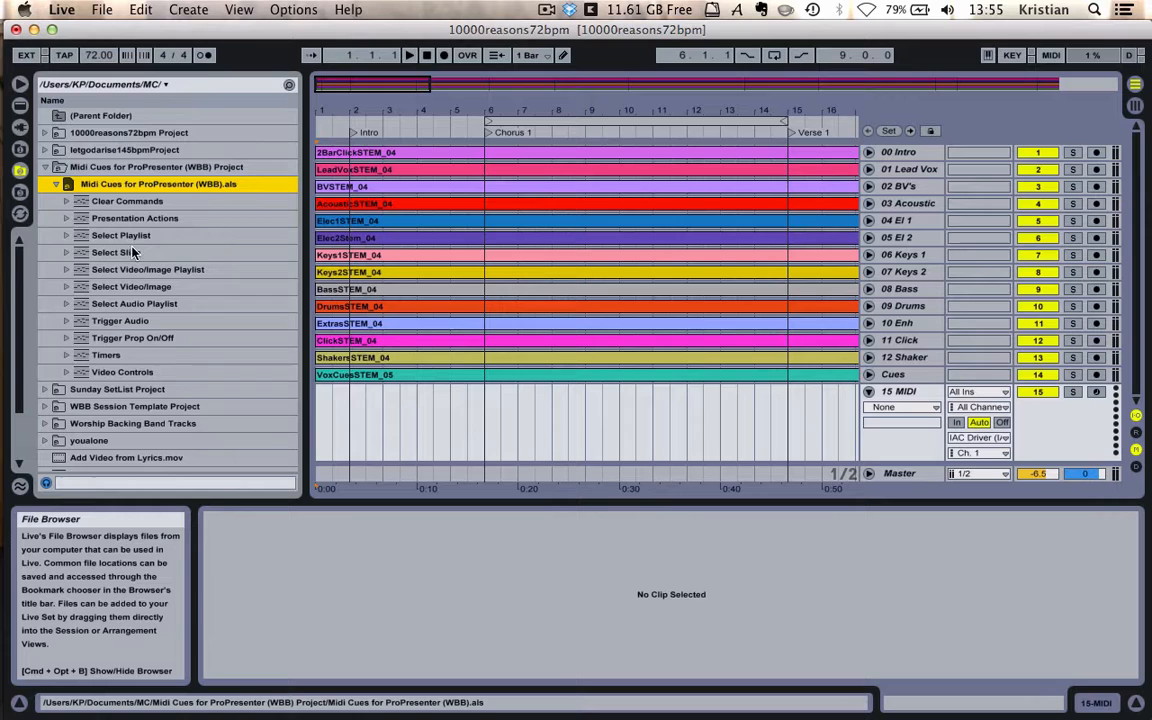
mouse_move(140, 288)
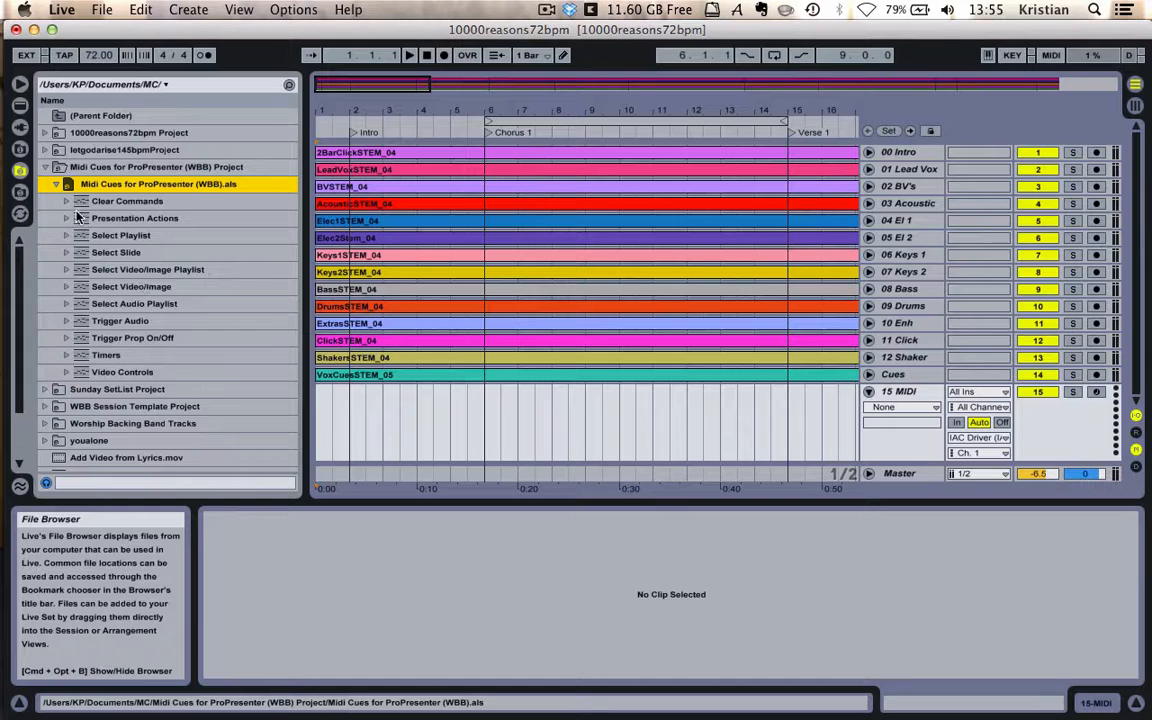
left_click(66, 200)
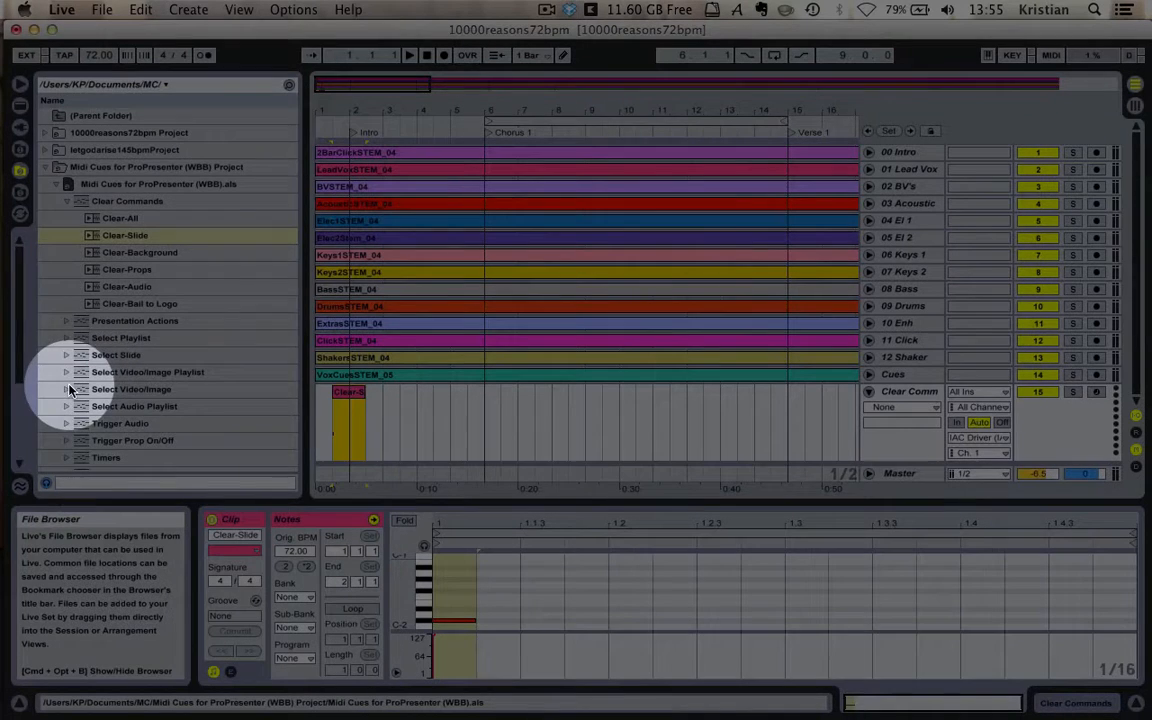
Step: Drop a Select Video/Image clip onto the MIDI track and expand the Select Slide clips
left_click(68, 388)
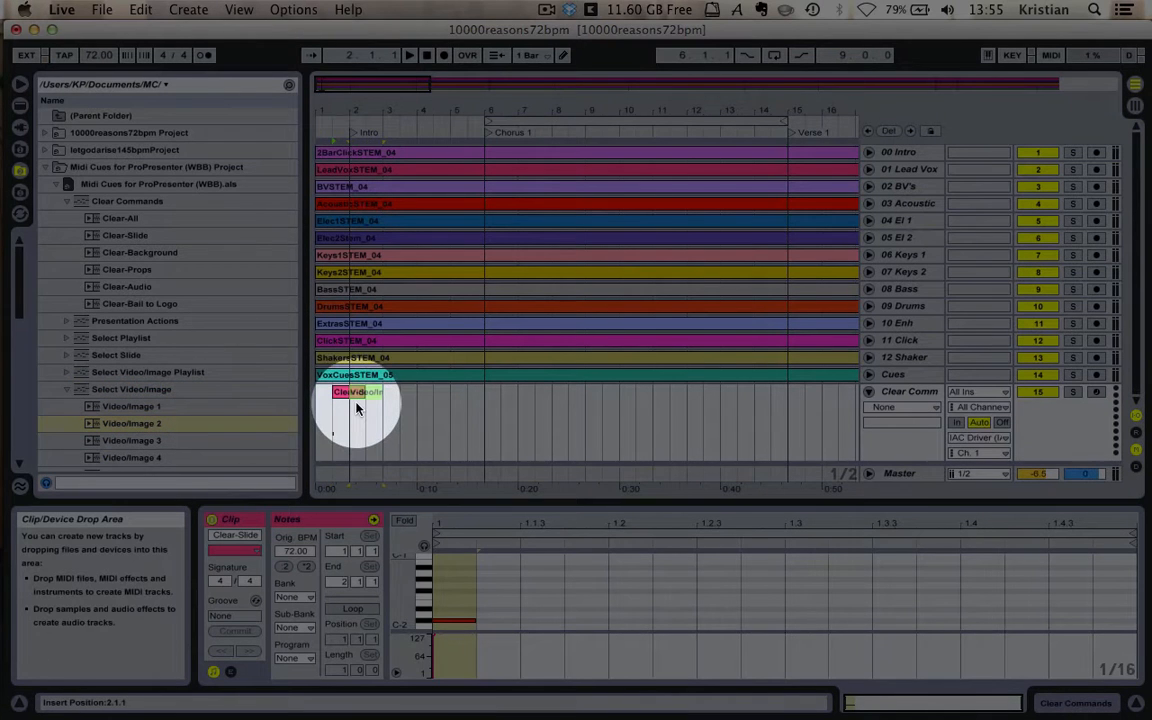
left_click(364, 390)
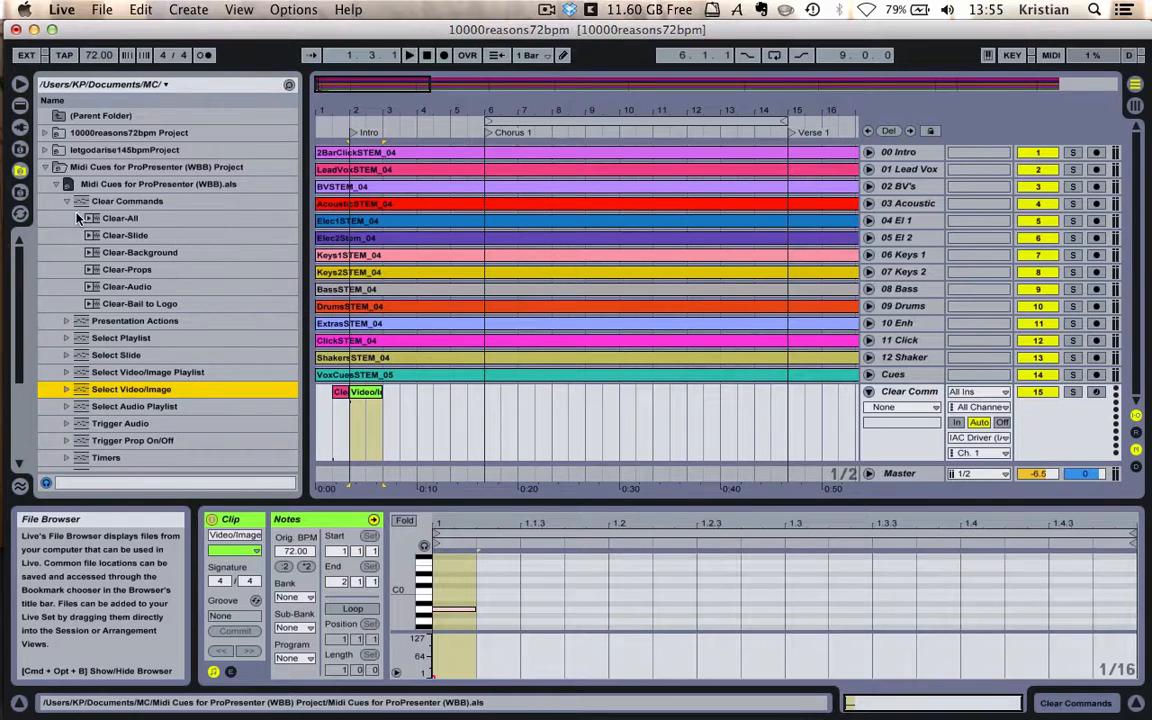
left_click(68, 200)
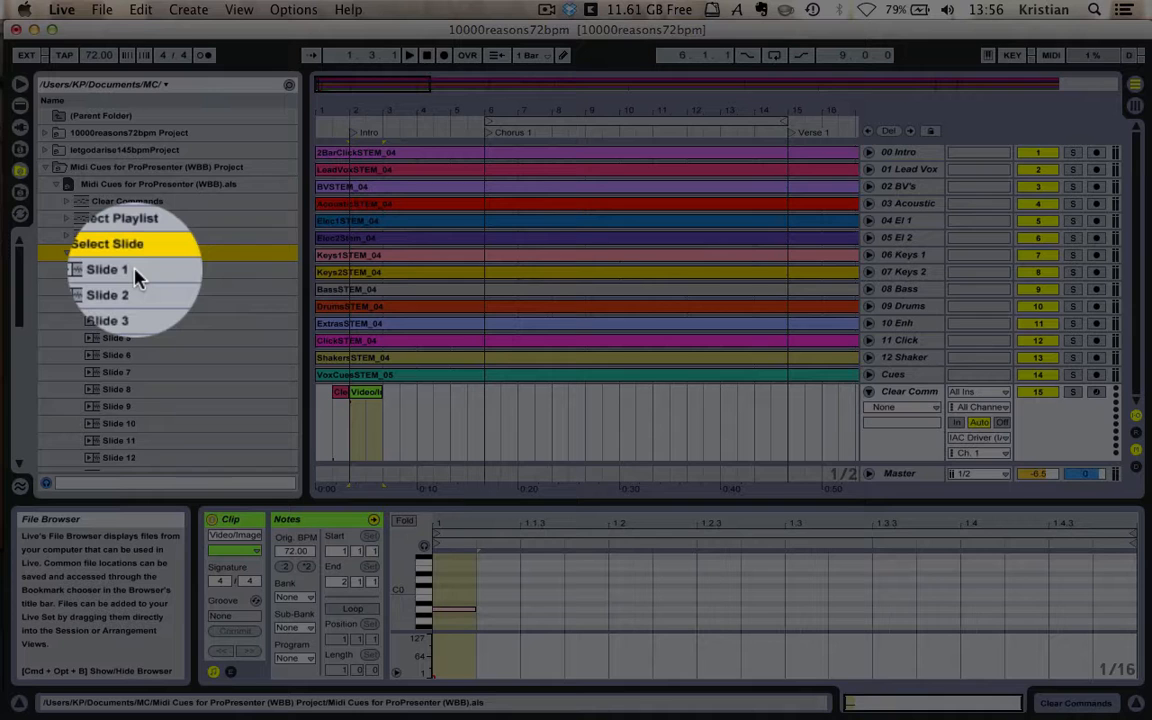
key("cmd+tab")
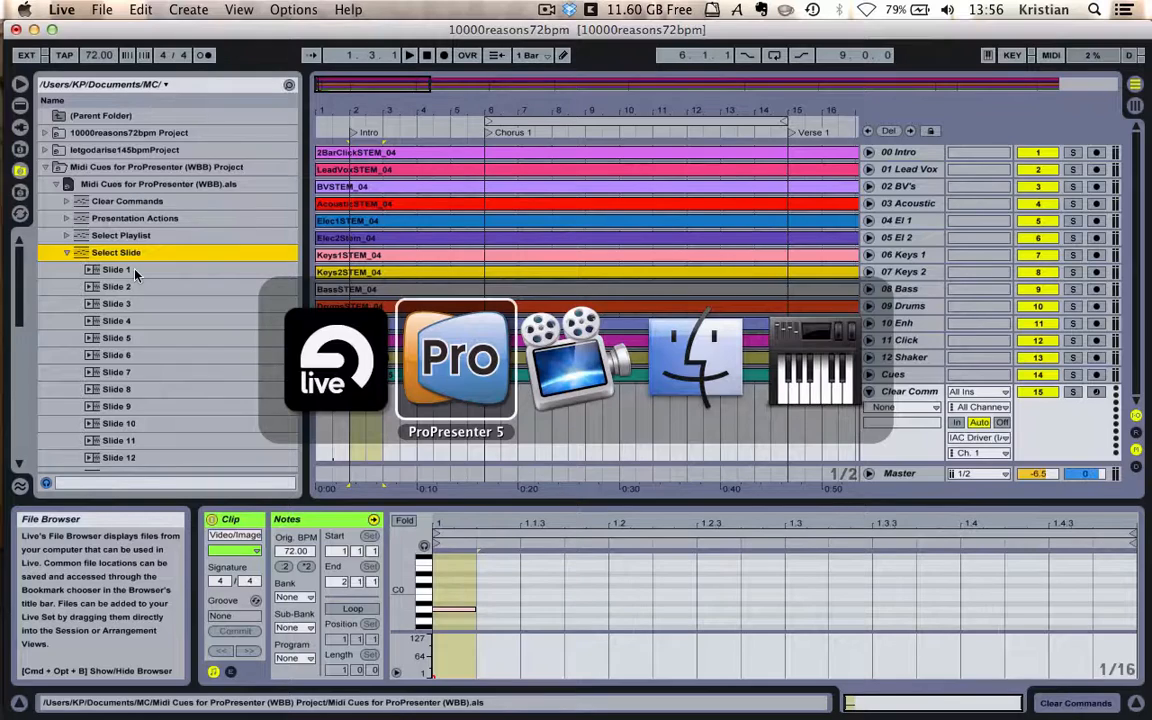
Step: Take lyric slide 1 of 10,000 Reasons live, then advance through slide 2 and the next slide
left_click(454, 360)
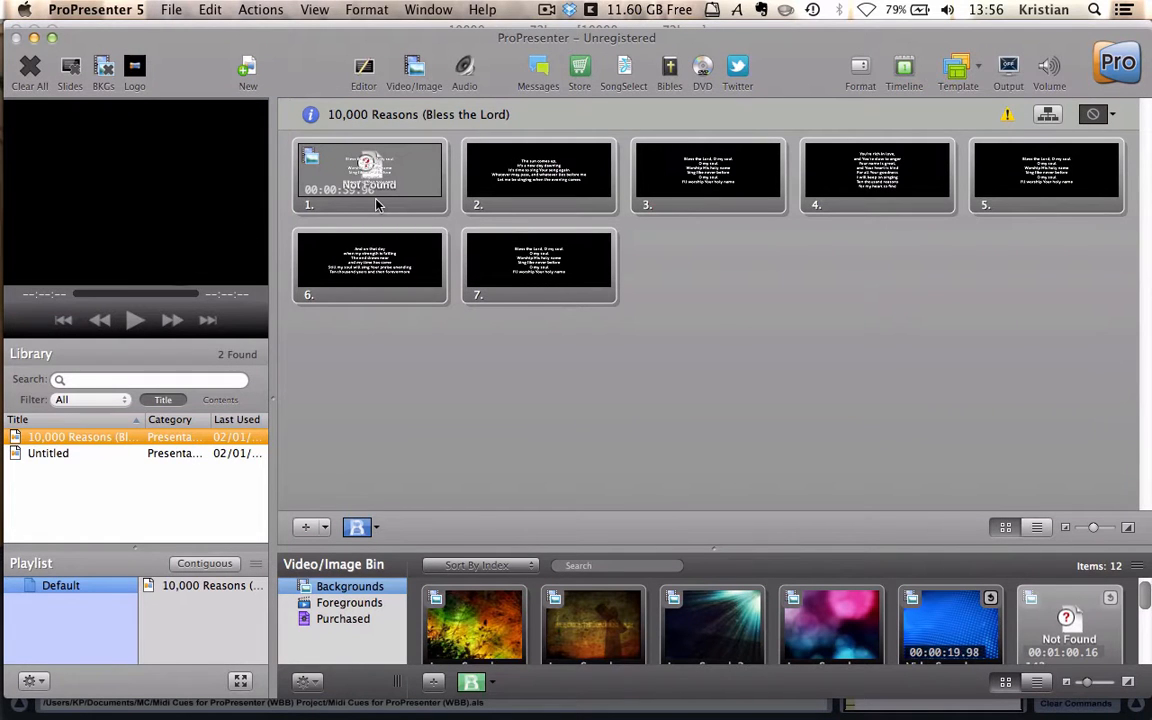
left_click(370, 176)
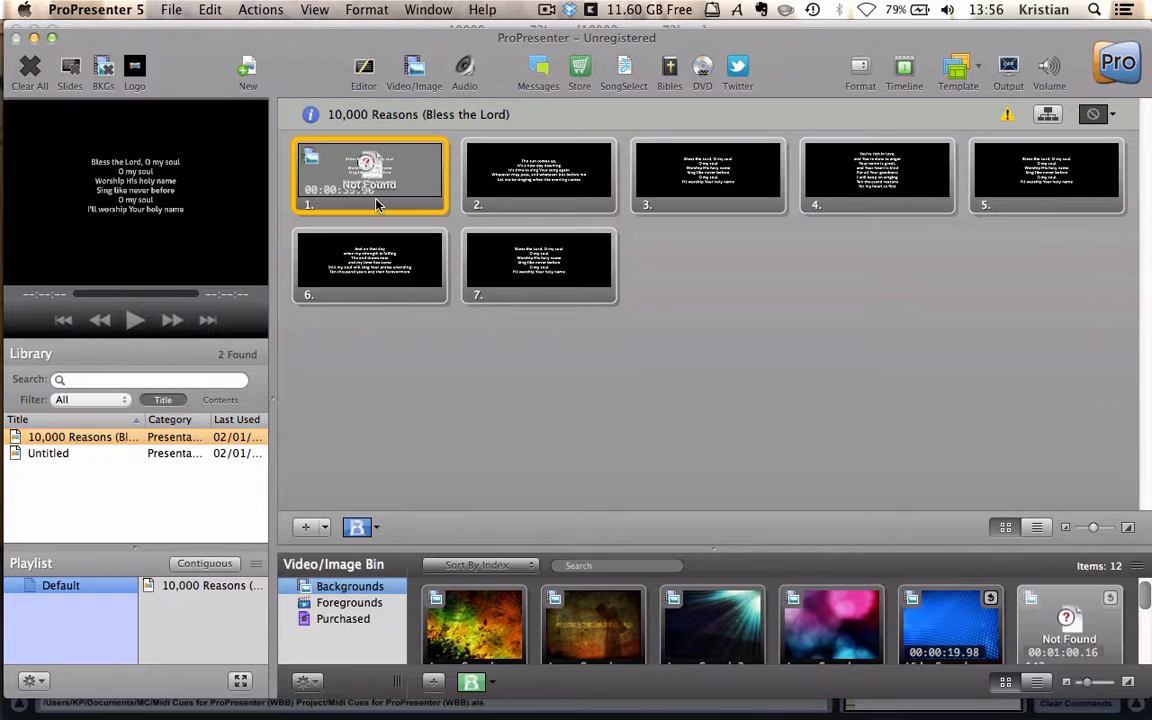
mouse_move(516, 190)
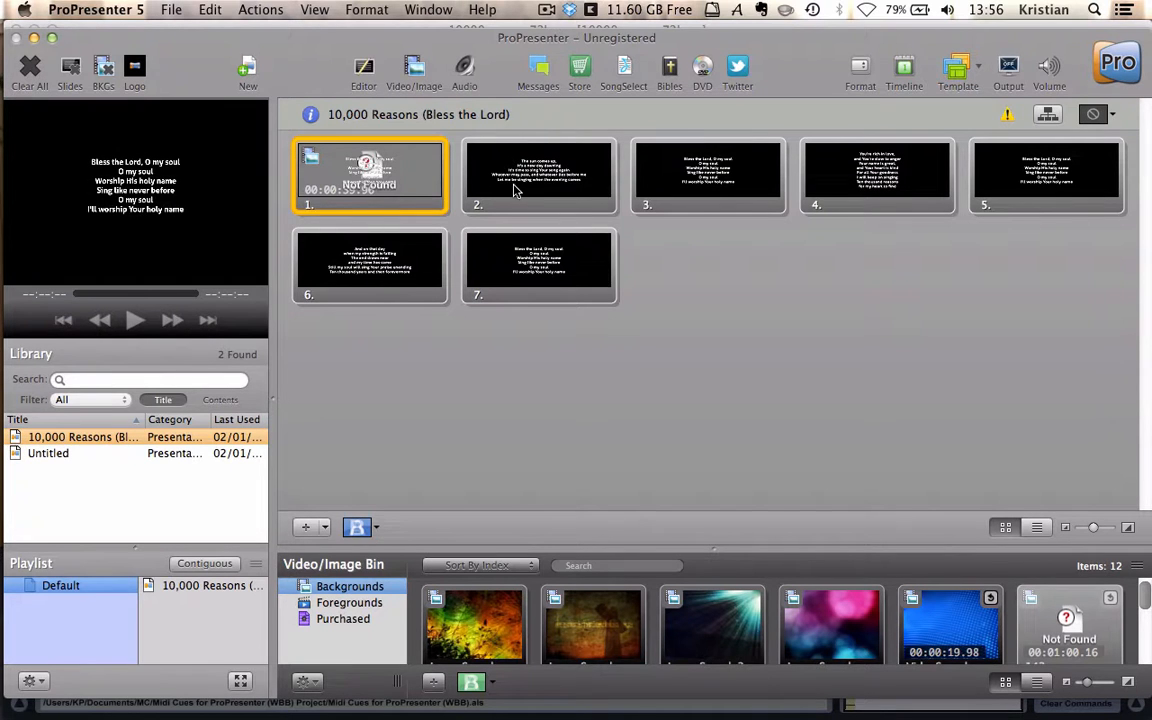
left_click(540, 176)
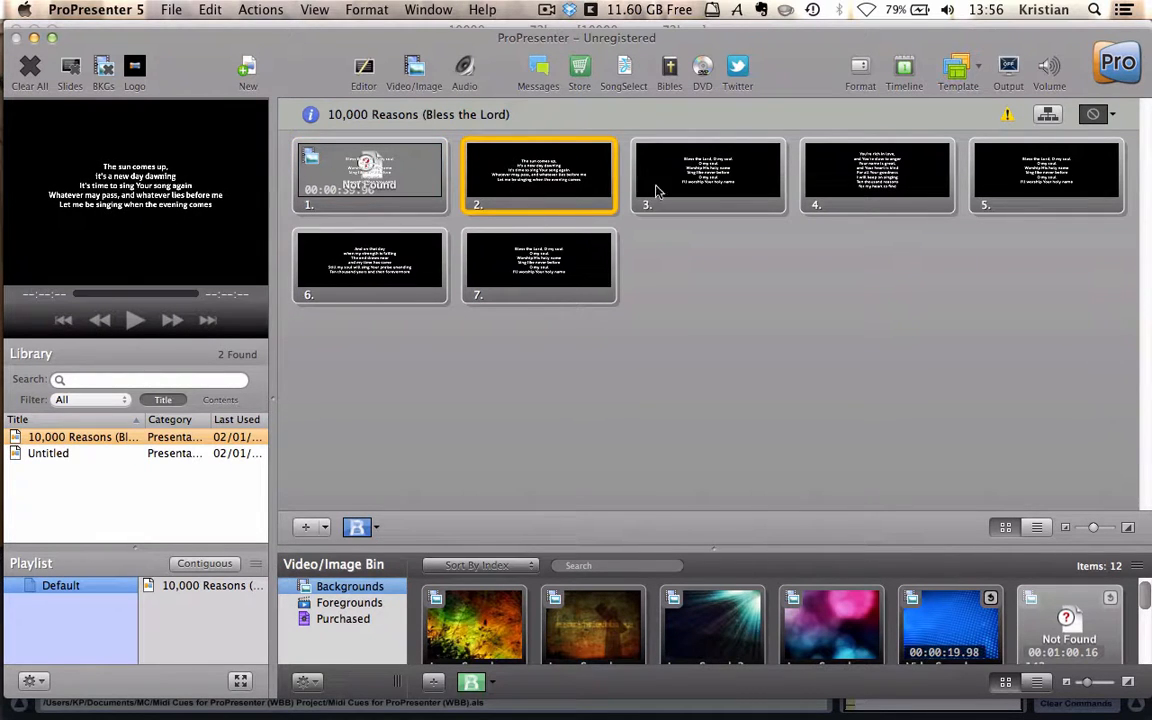
left_click(708, 176)
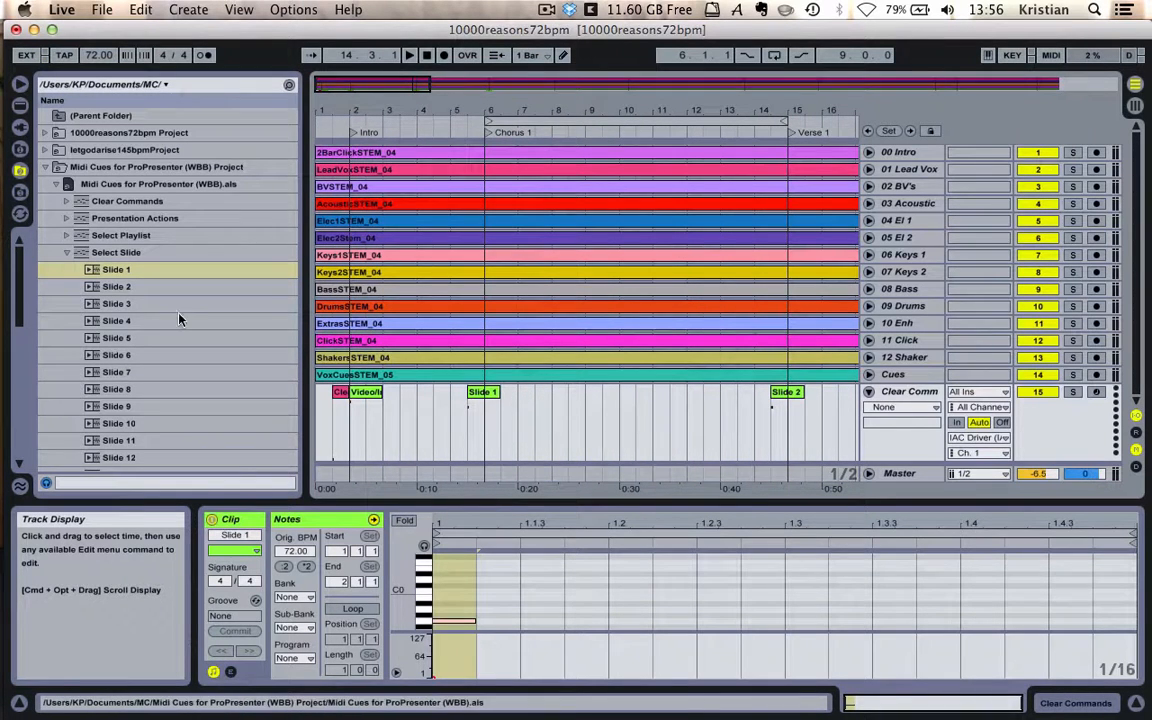
Step: Collapse the Select Slide cue clip list in the Browser
left_click(66, 252)
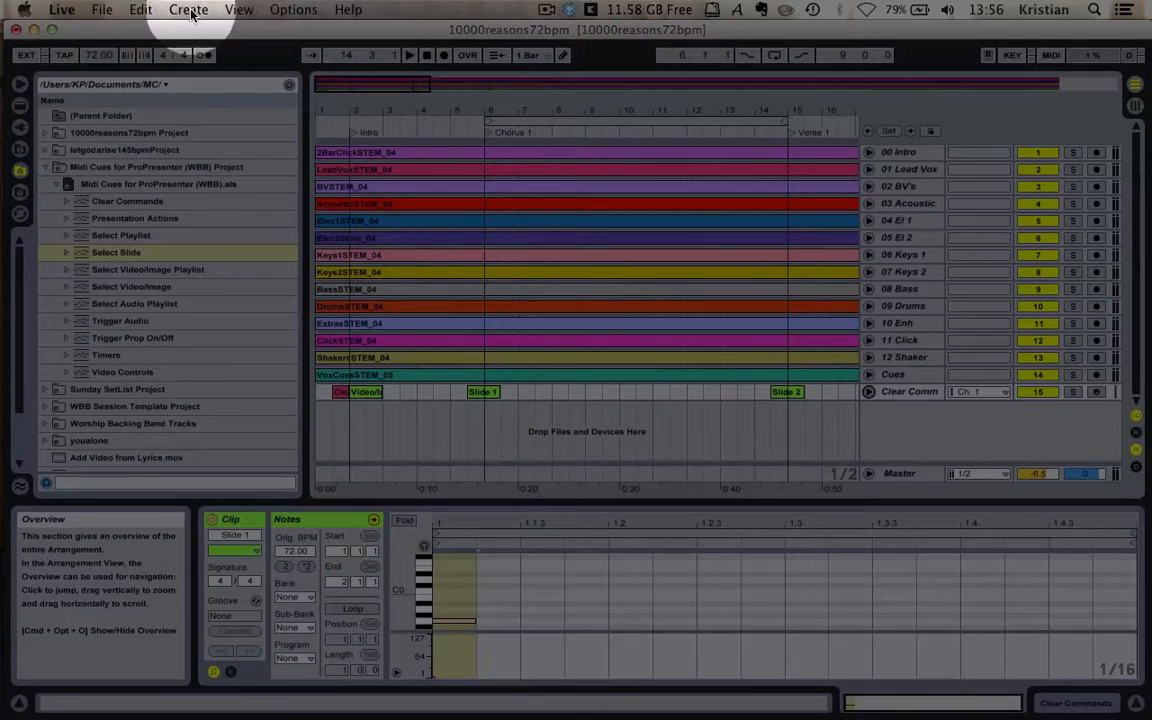
Step: Insert a new MIDI track routed to IAC Driver (Bus 2) with its output channel set
left_click(186, 12)
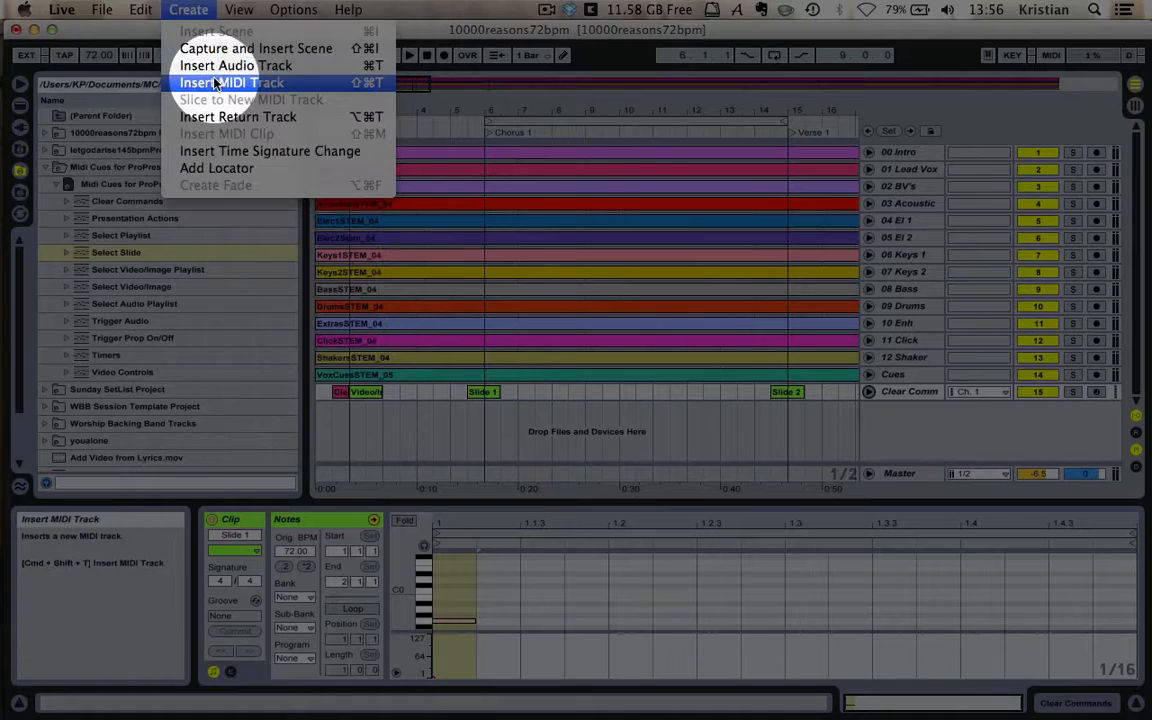
left_click(238, 80)
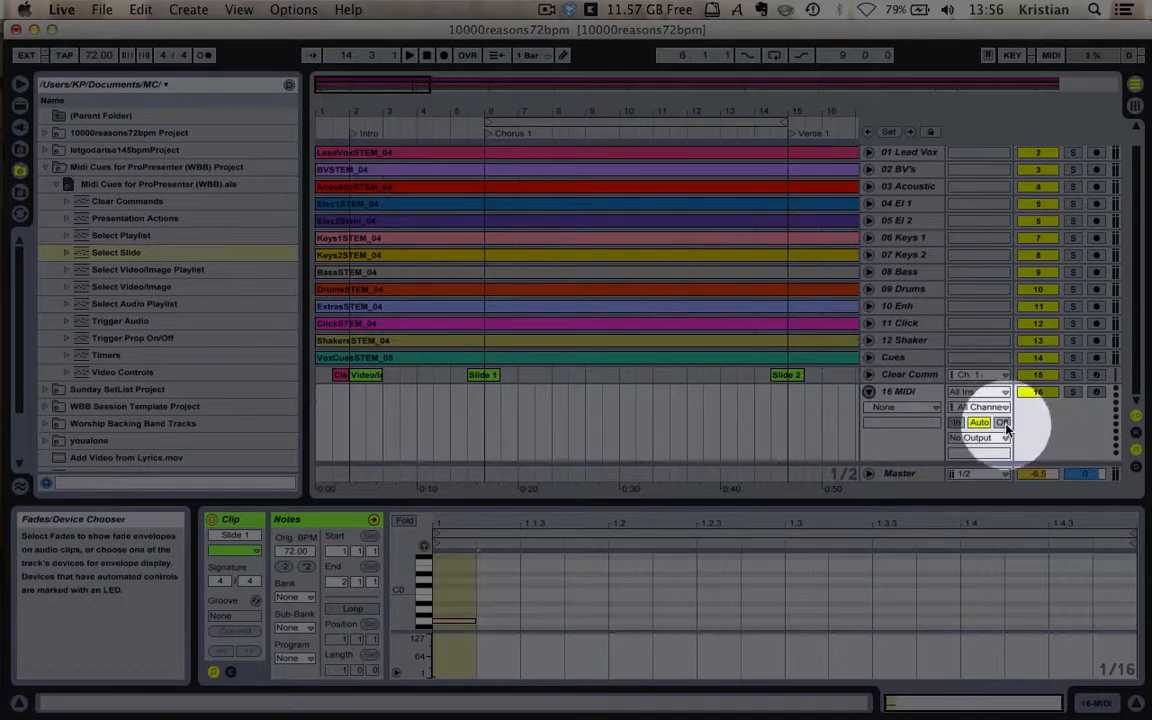
left_click(976, 436)
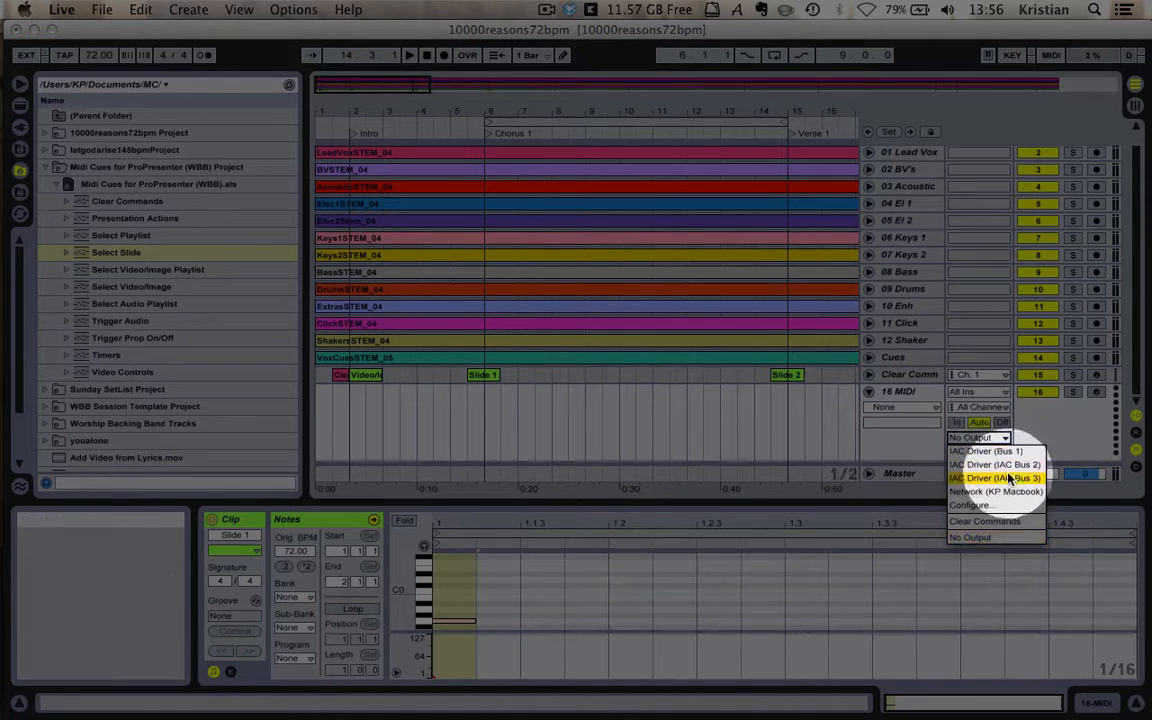
left_click(988, 476)
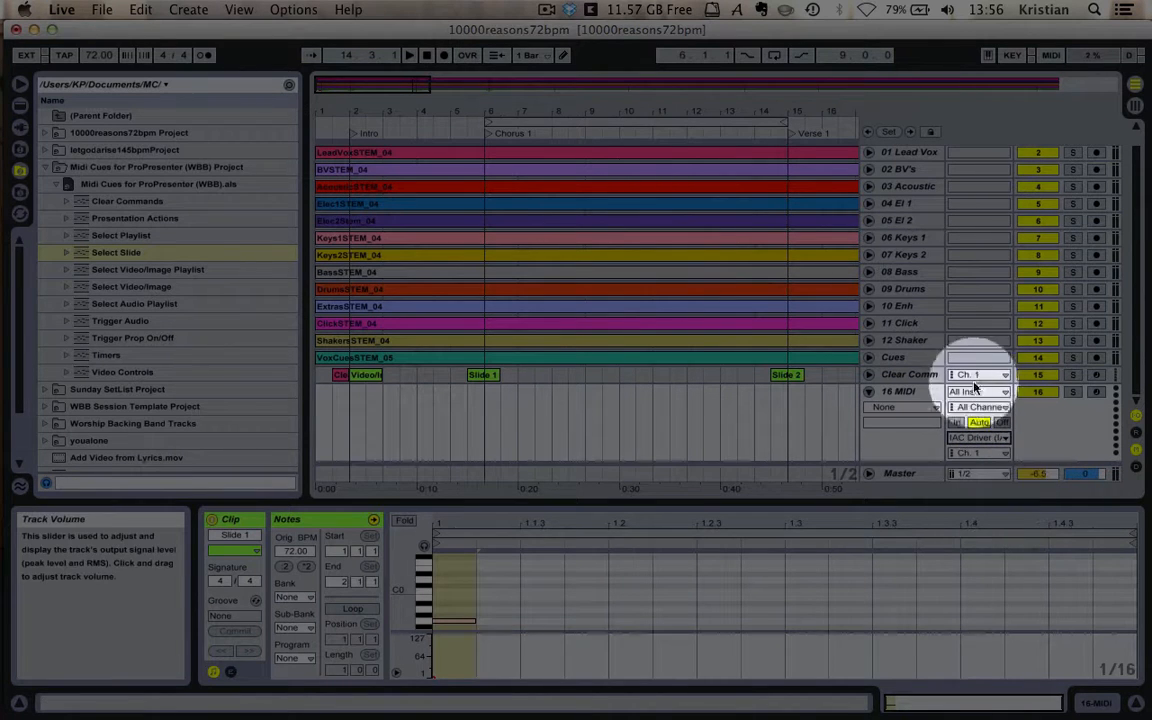
left_click(974, 392)
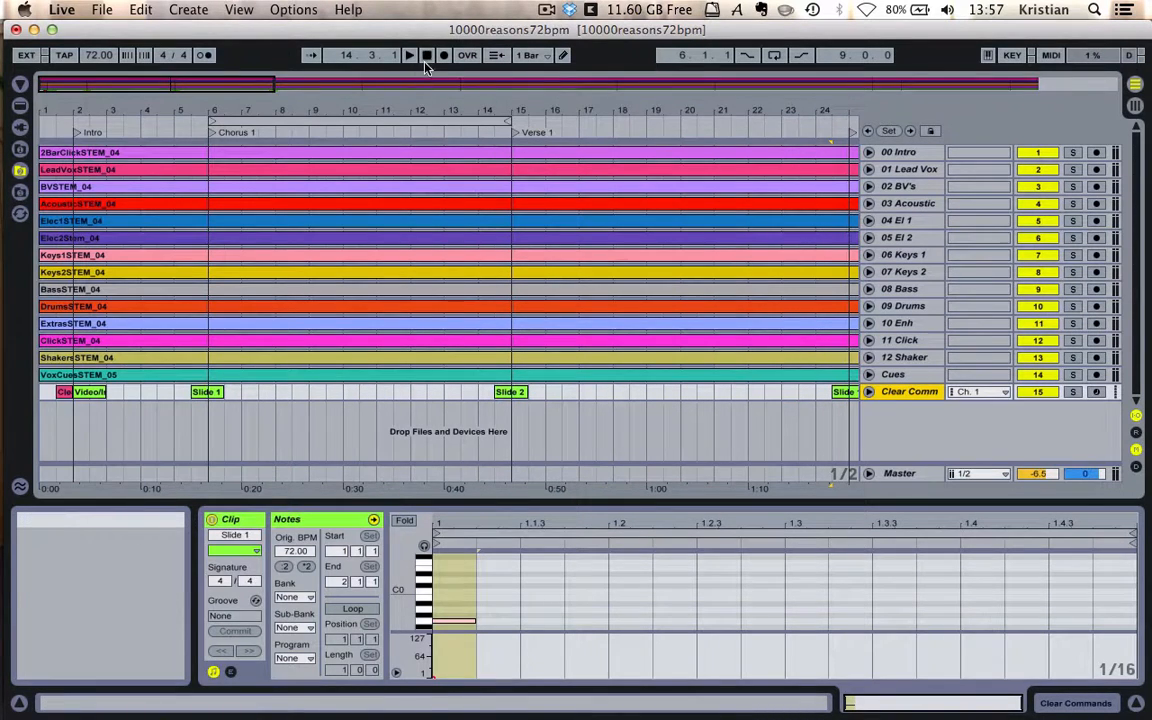
Step: Start the arrangement playing so the cue clips fire
left_click(428, 56)
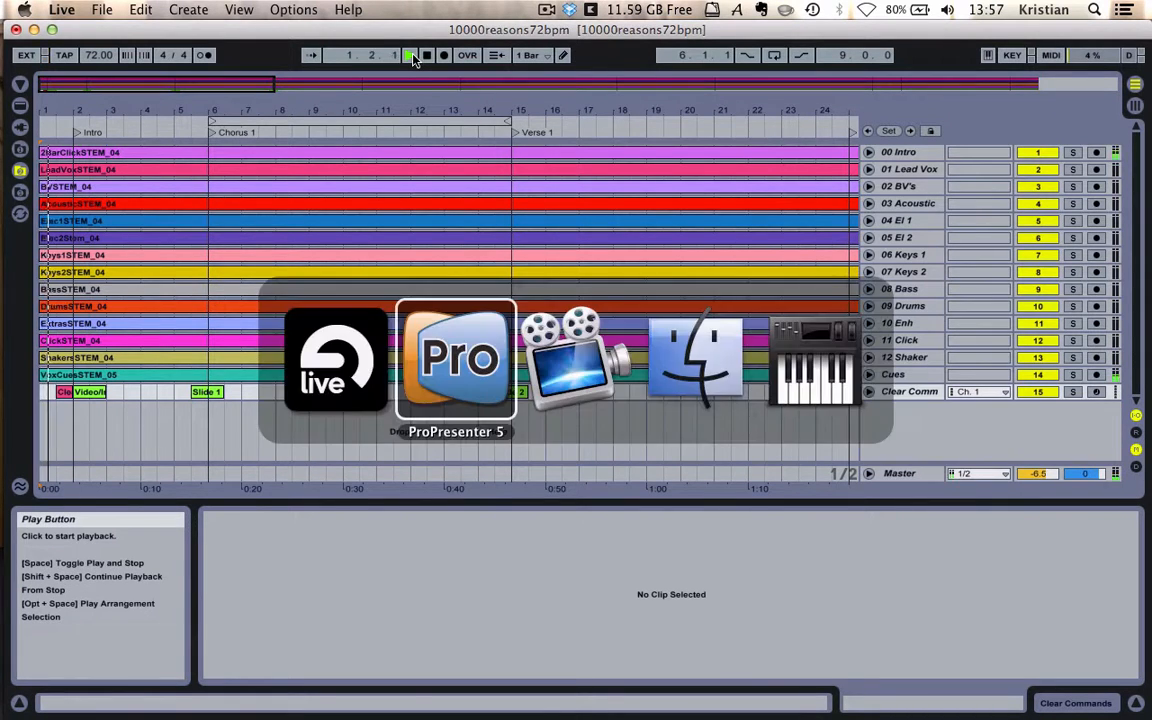
Step: Switch to ProPresenter and watch the cues put slide 1 over the sample background, then slide 2
left_click(456, 360)
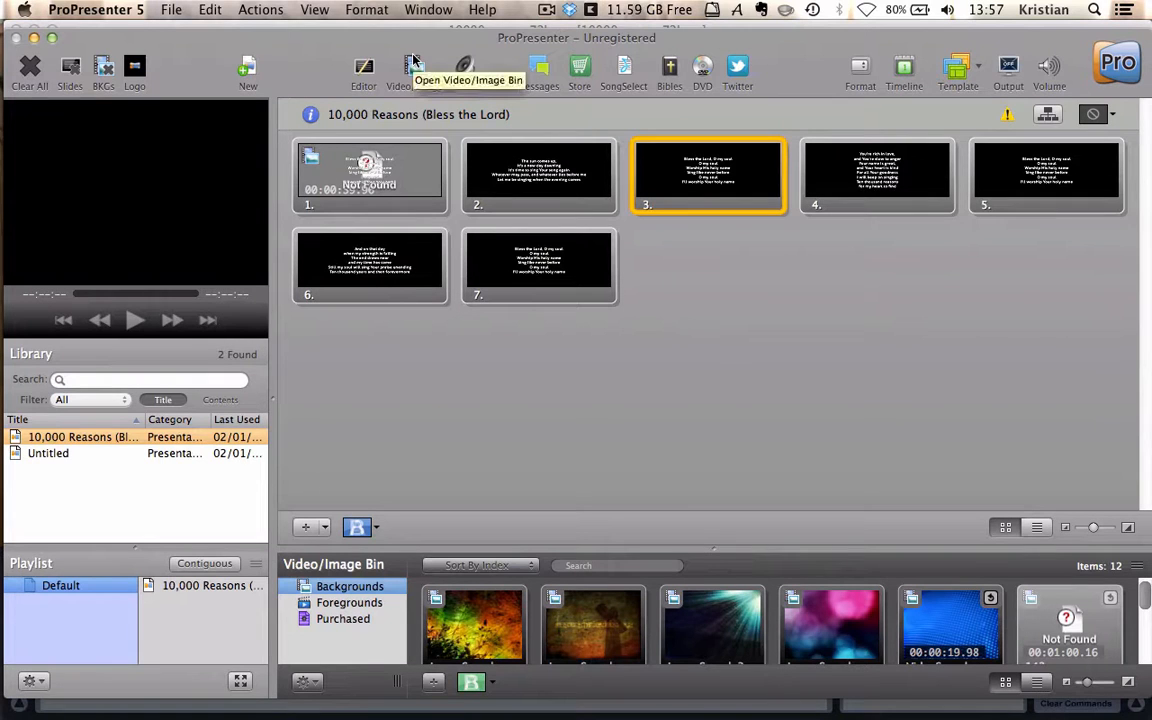
left_click(592, 624)
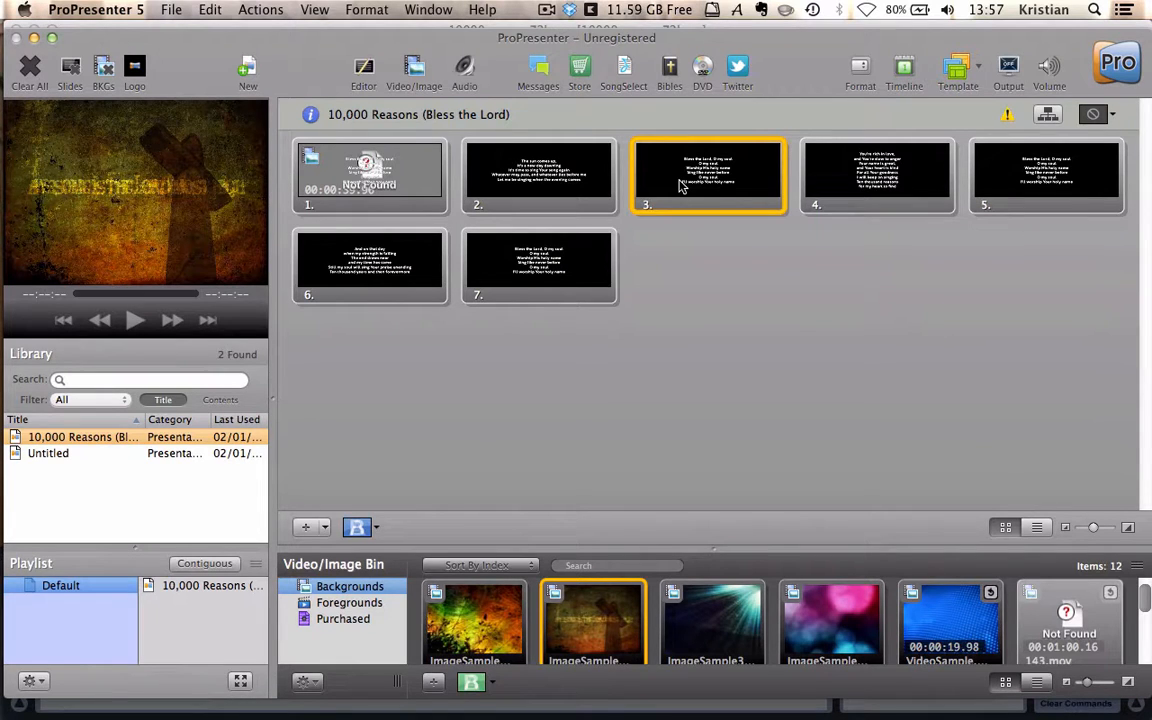
mouse_move(380, 186)
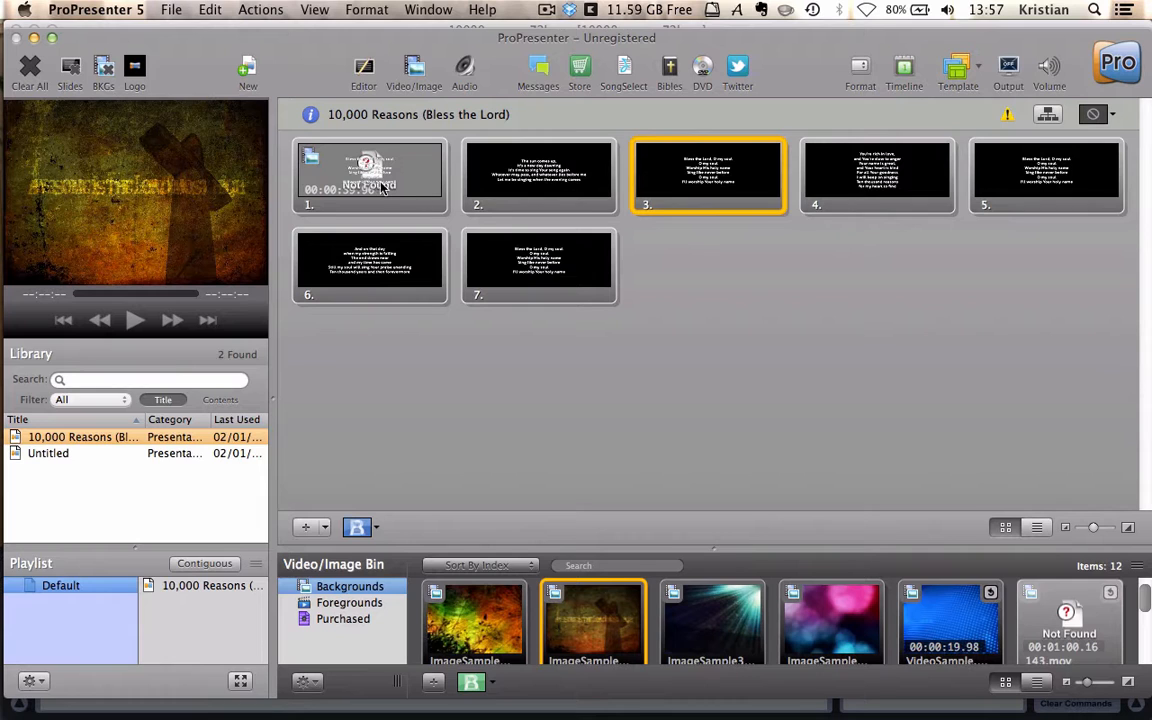
mouse_move(424, 404)
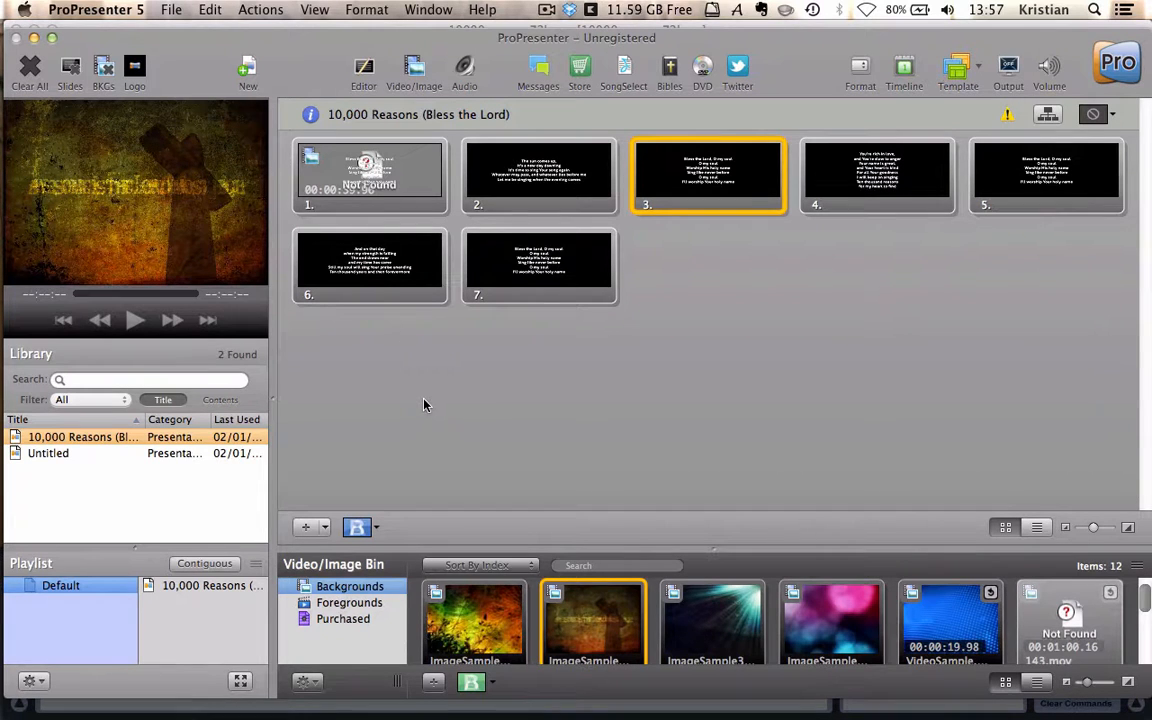
left_click(370, 176)
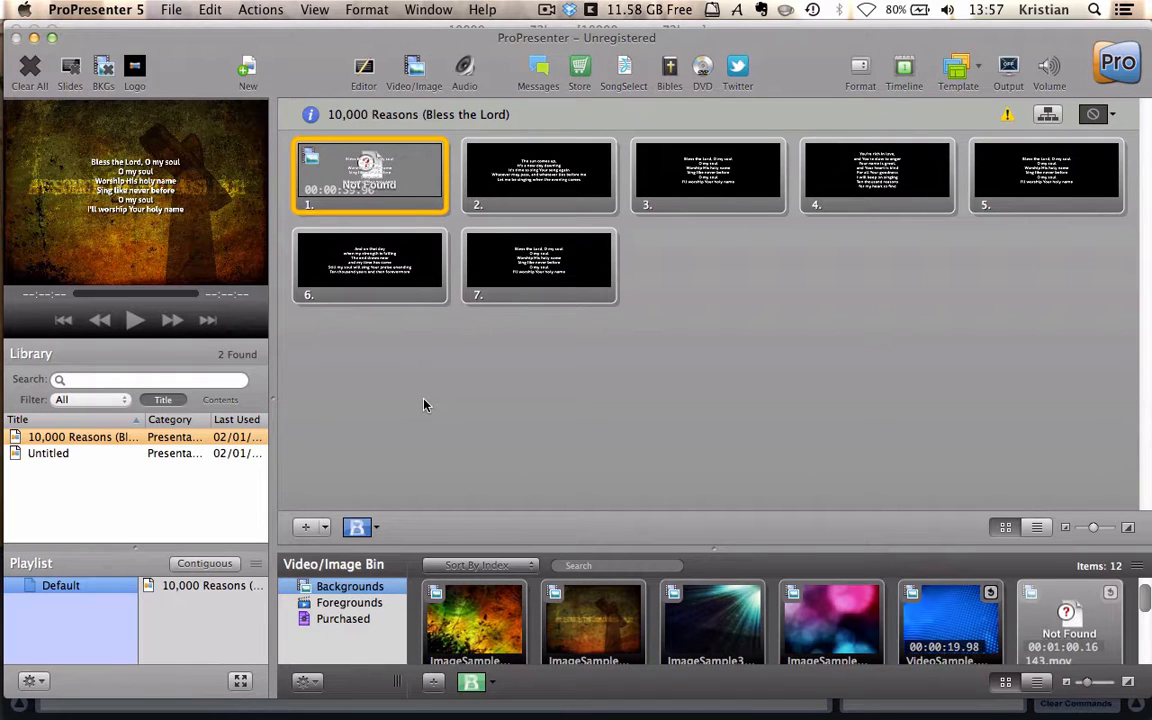
mouse_move(916, 612)
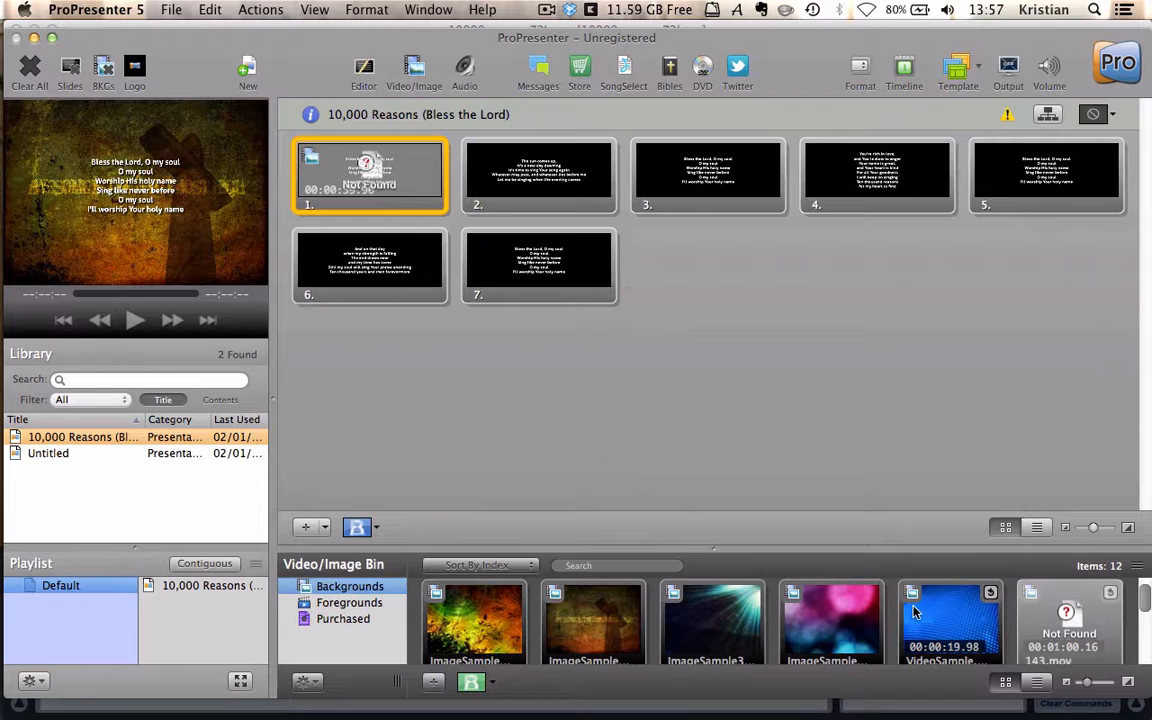
scroll("down", 3)
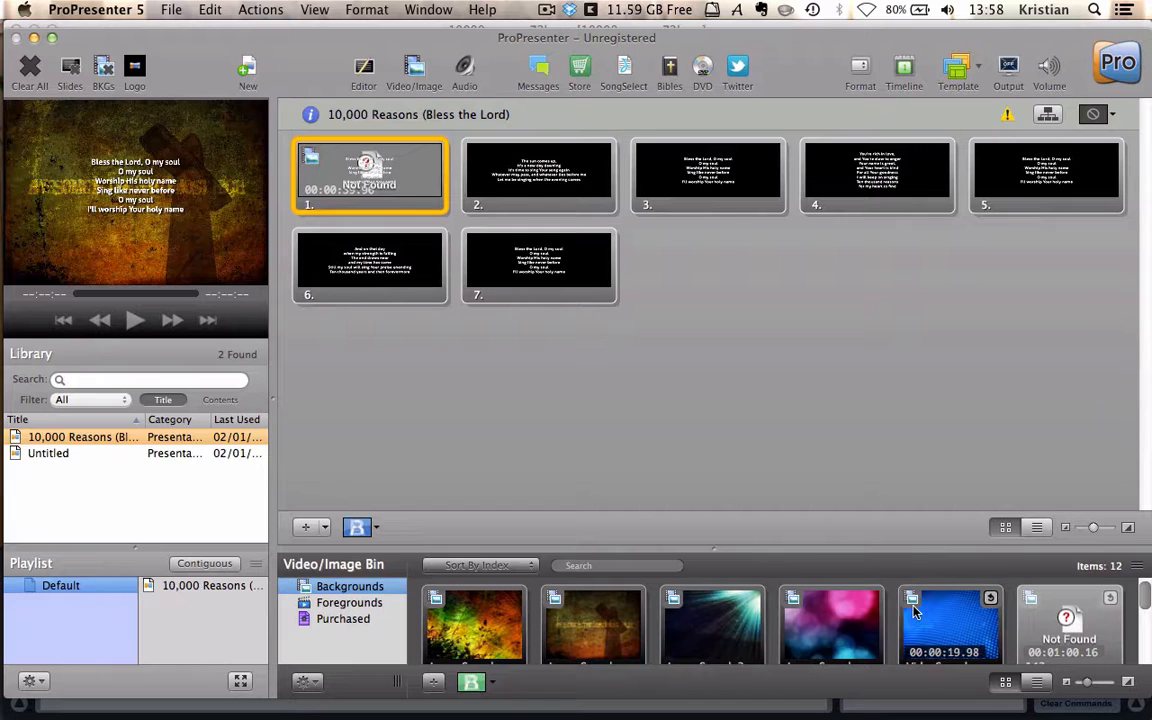
left_click(540, 176)
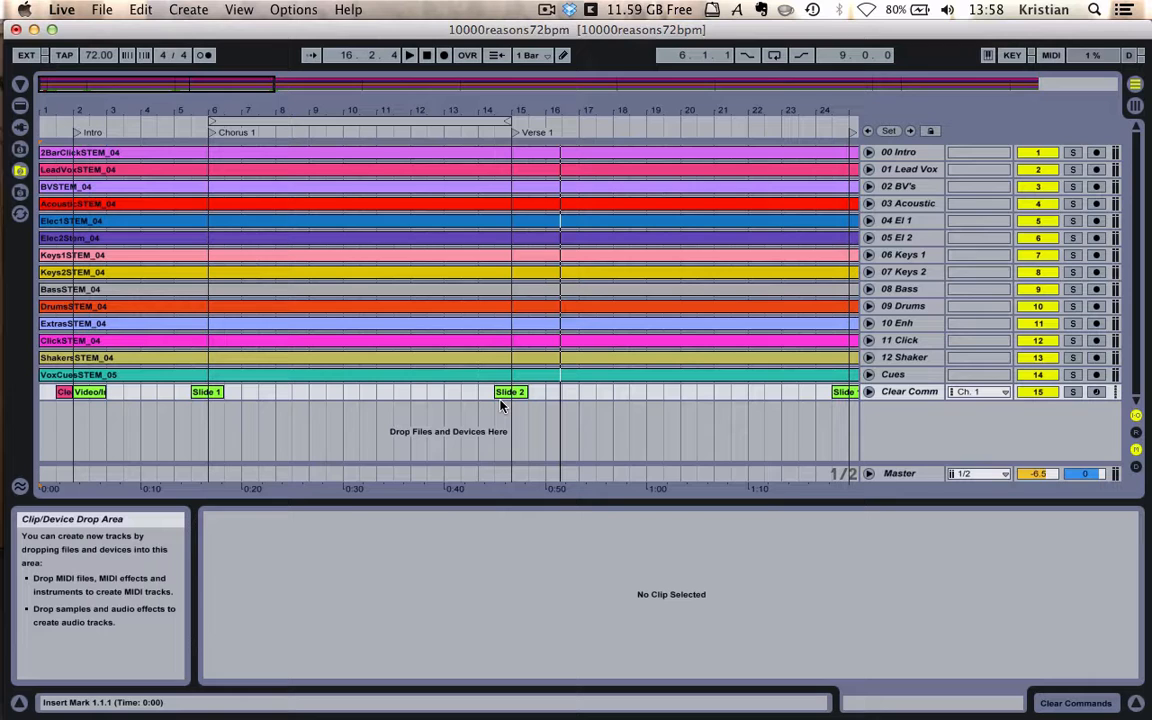
Step: Select the Slide 2 cue clip and jump to the Verse 1 locator
left_click(508, 392)
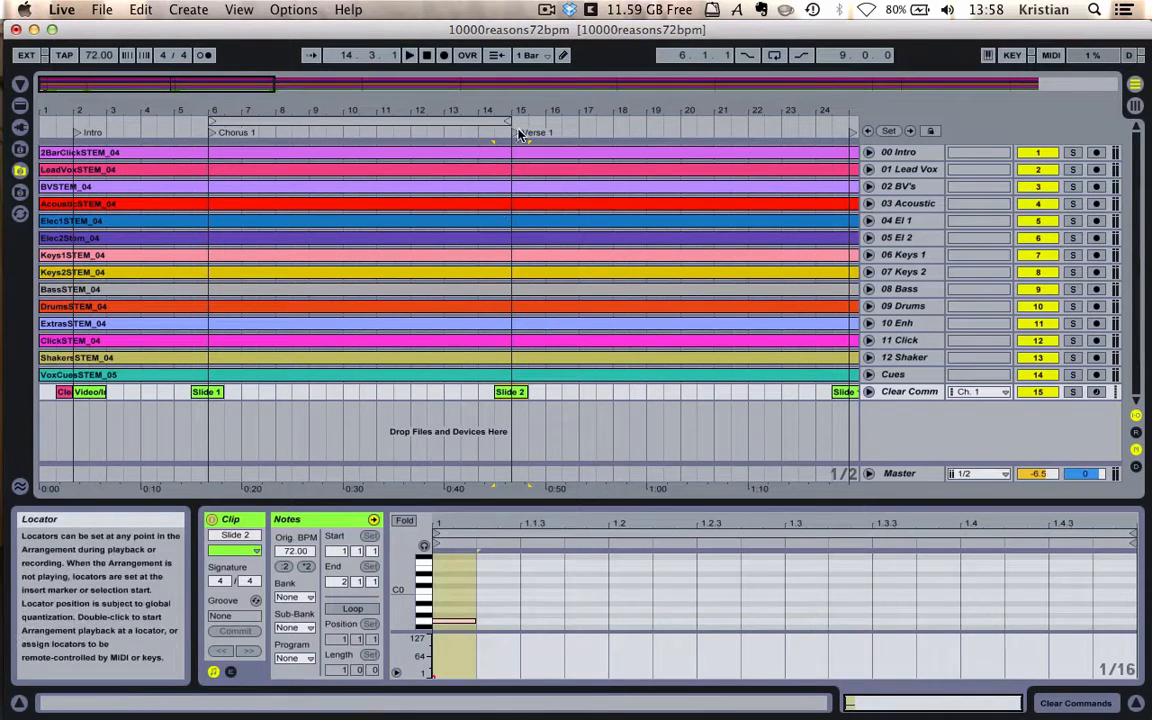
left_click(528, 340)
type("bome")
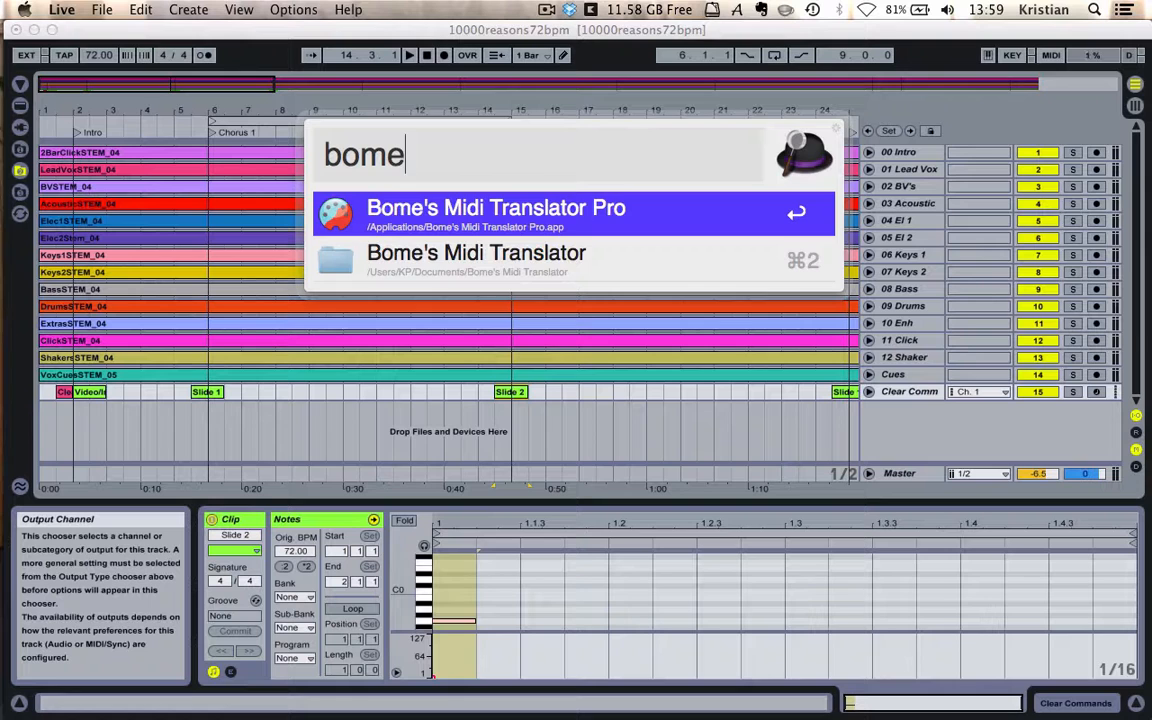
Step: Launch Bome's Midi Translator Pro, select the Saviour of the World translator and set its input to IAC Driver Bus 2
left_click(496, 206)
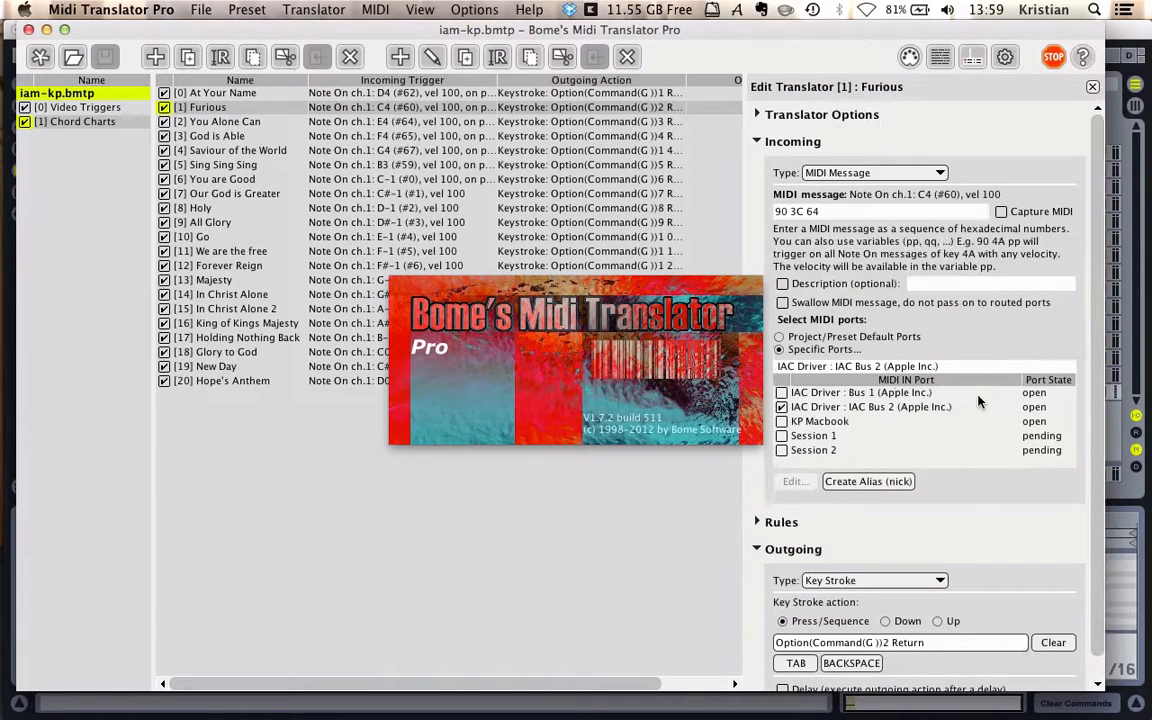
mouse_move(100, 138)
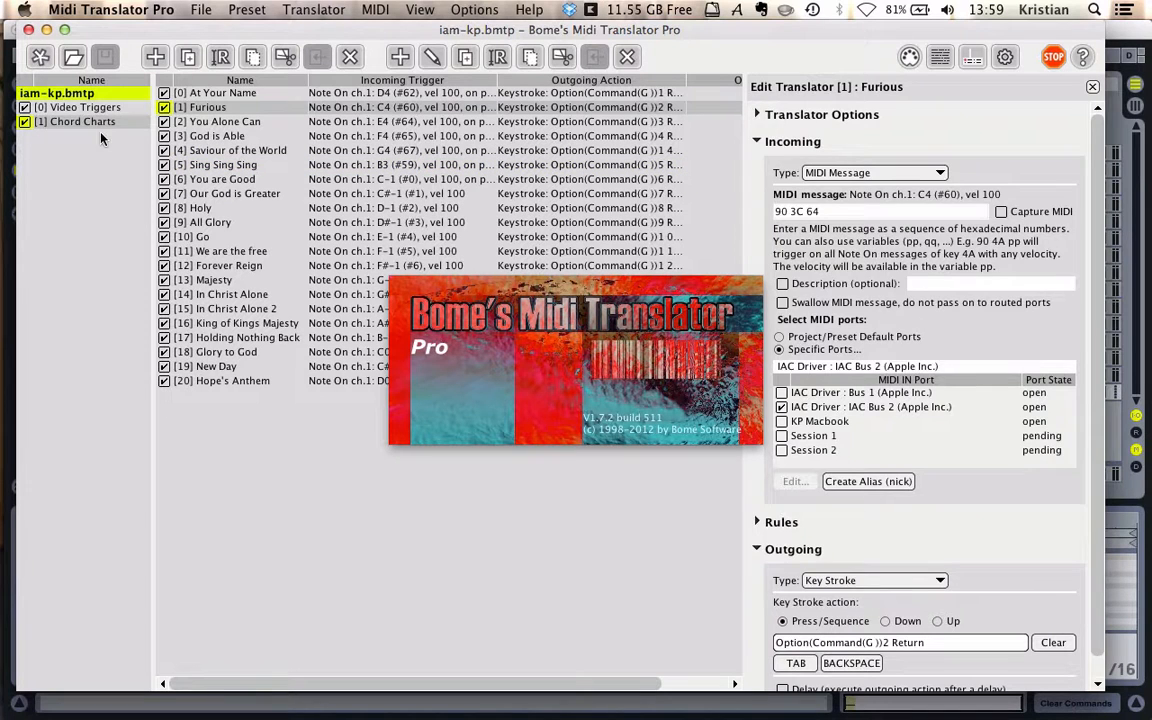
left_click(76, 122)
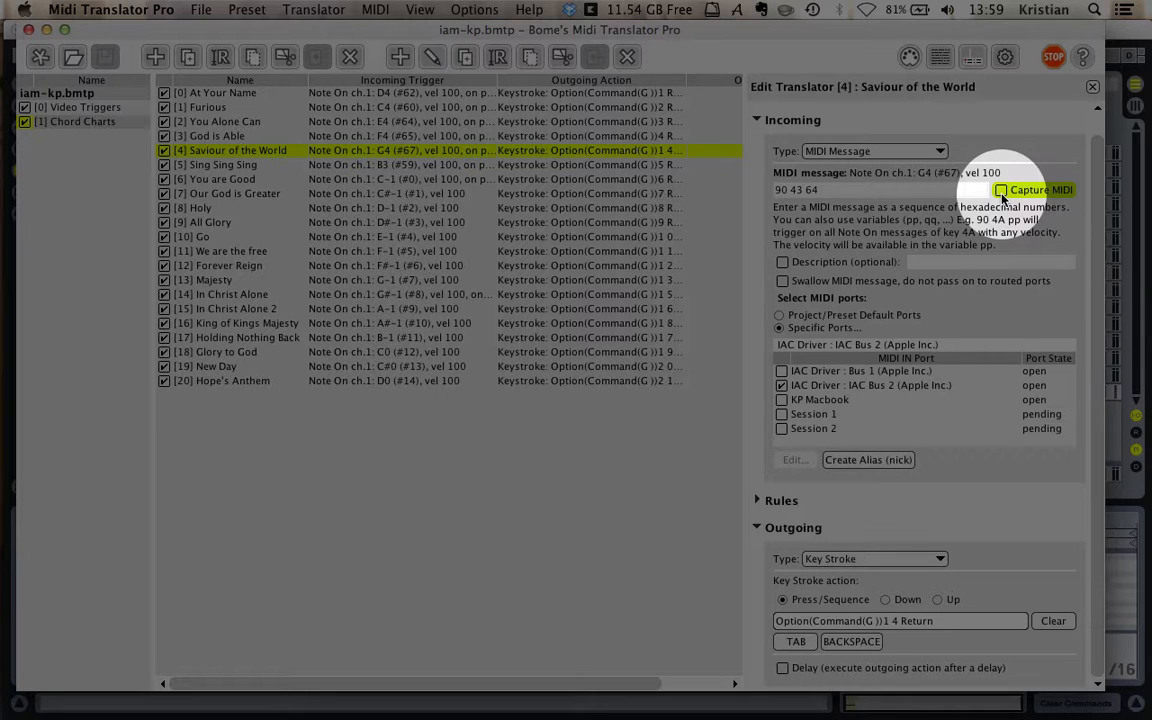
left_click(876, 384)
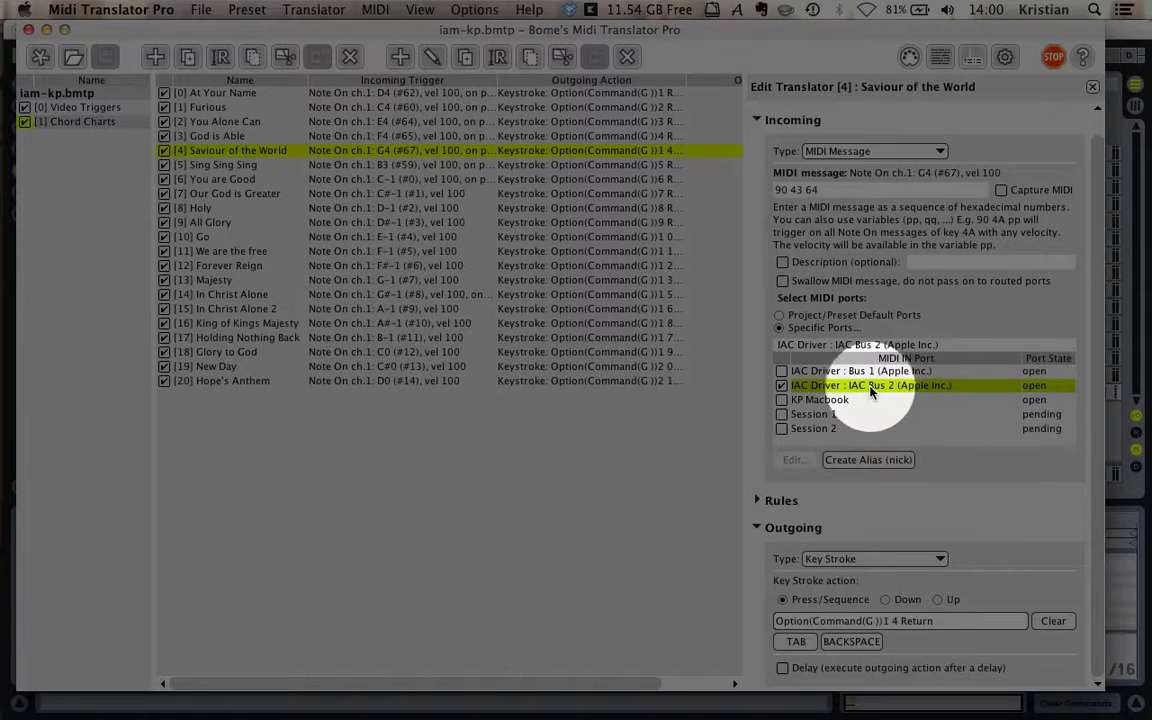